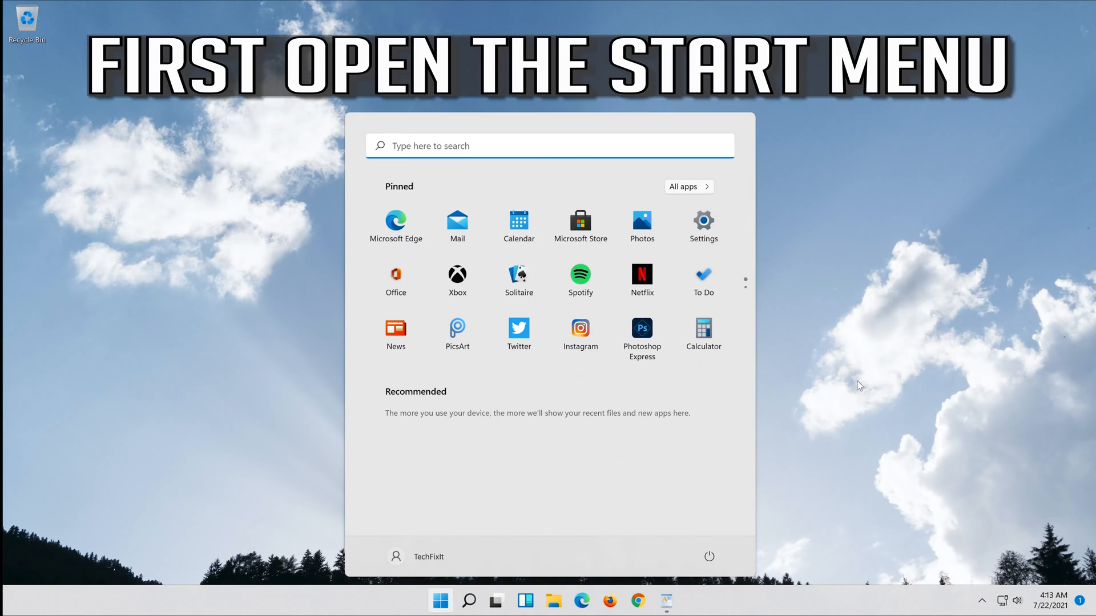
{"action": "mouse_move", "coordinate": [703, 220]}
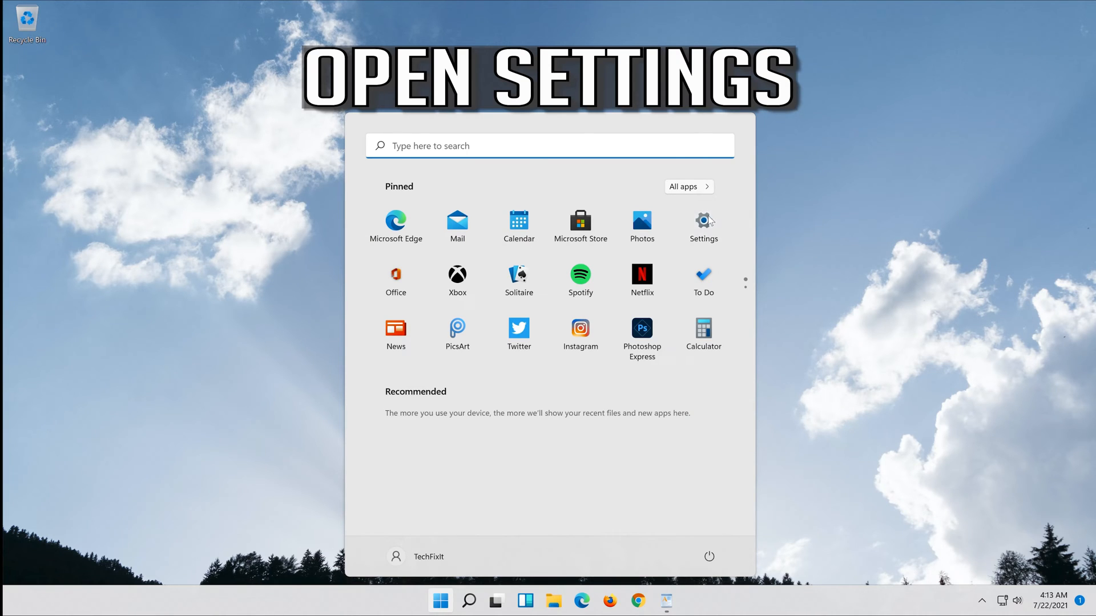
Launch Settings and scroll the System page down to Troubleshoot
{"action": "left_click", "coordinate": [702, 223]}
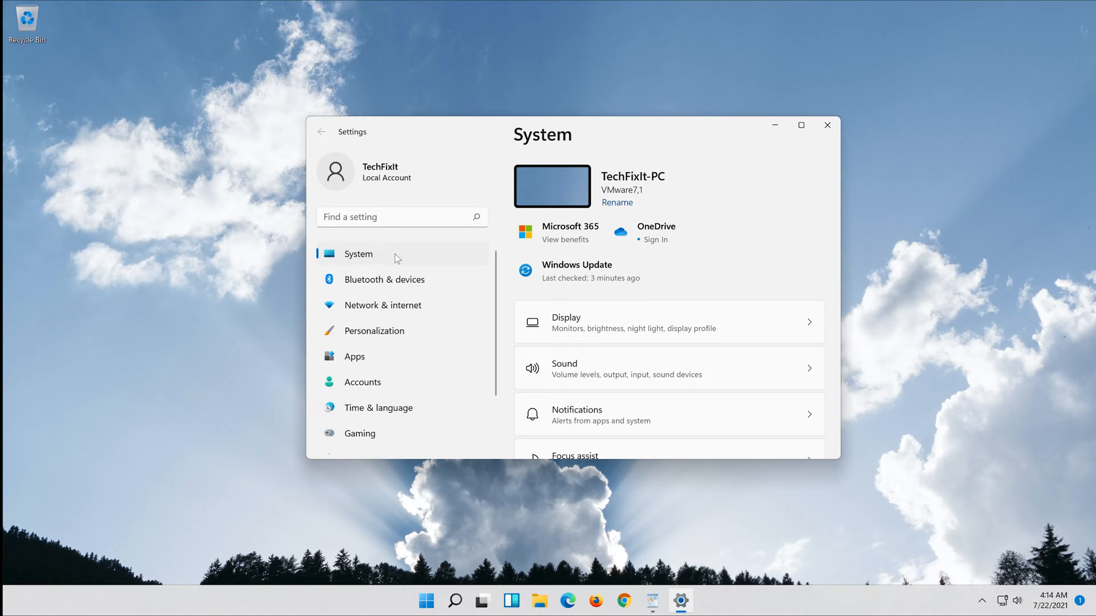
{"action": "scroll", "scroll_direction": "down", "scroll_amount": 3}
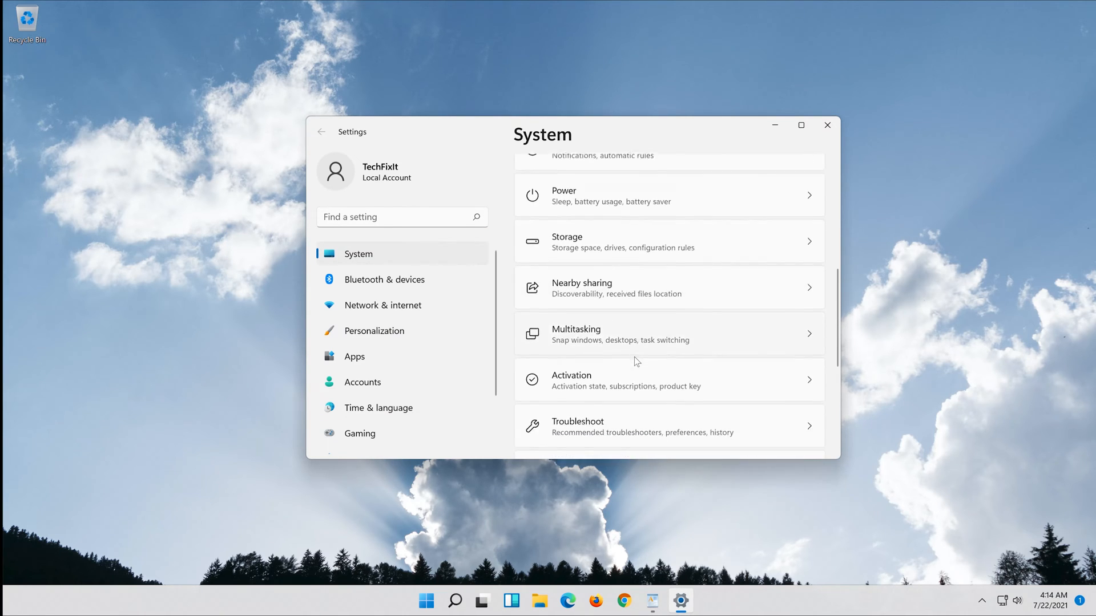
{"action": "scroll", "scroll_direction": "down", "scroll_amount": 3}
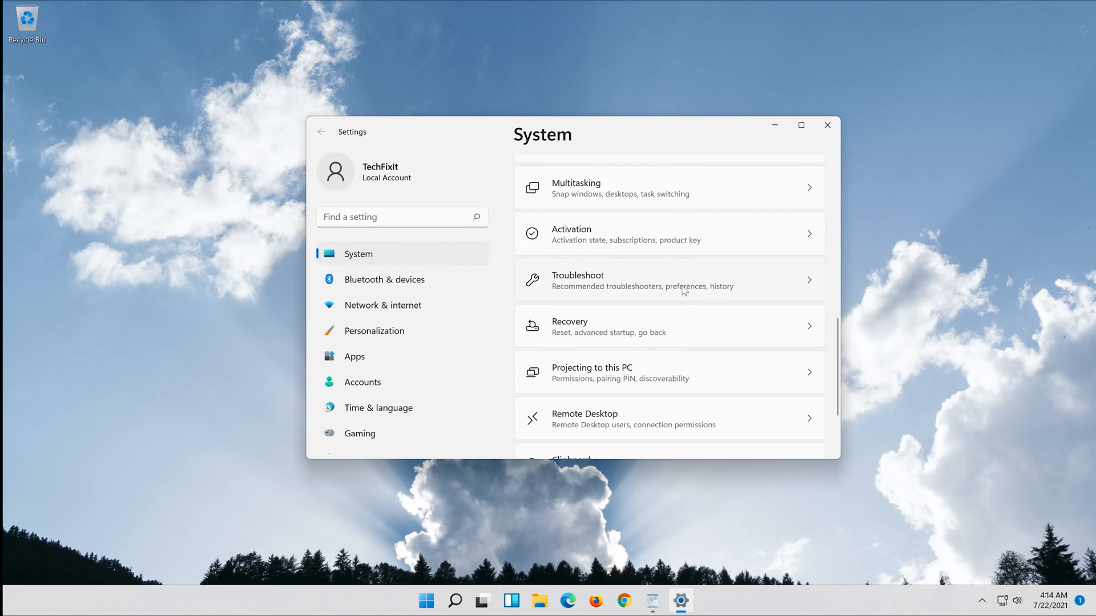
Go into Troubleshoot and its Other troubleshooters list
{"action": "left_click", "coordinate": [668, 281]}
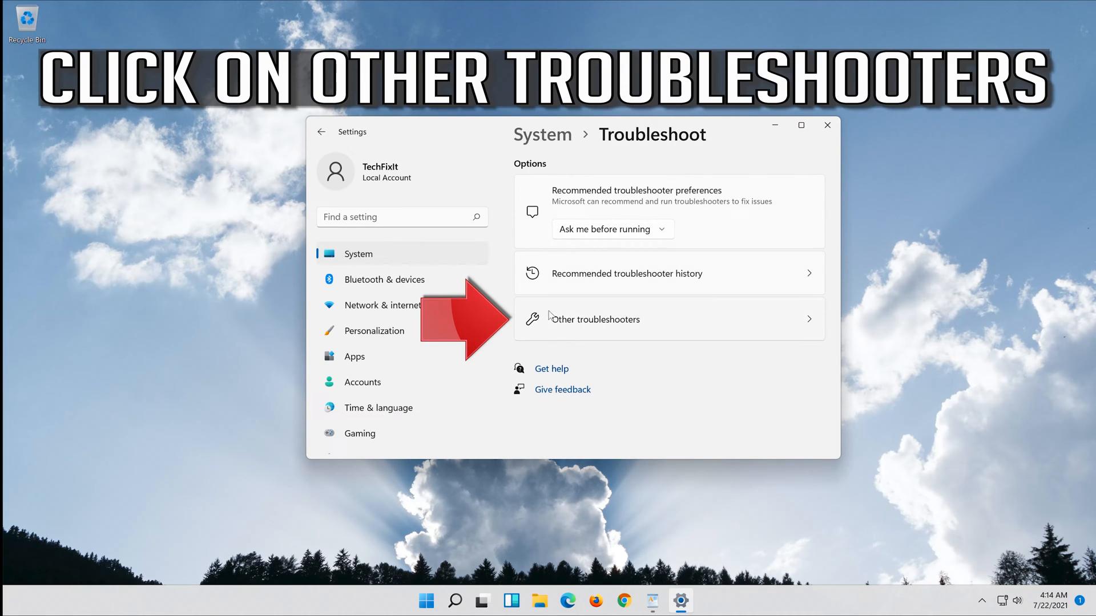
{"action": "mouse_move", "coordinate": [726, 323]}
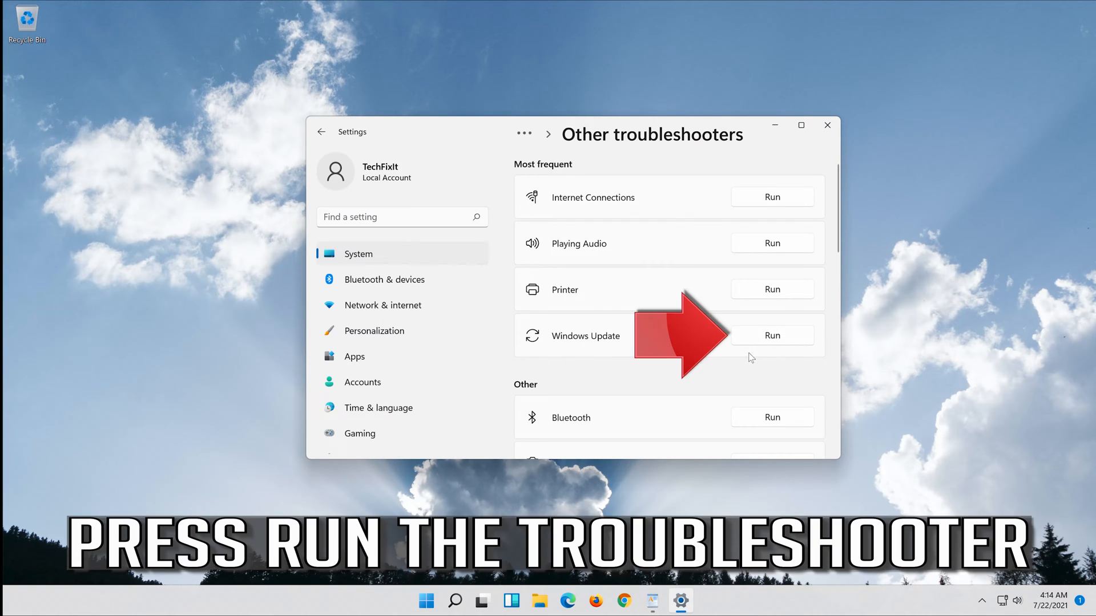
{"action": "mouse_move", "coordinate": [780, 340]}
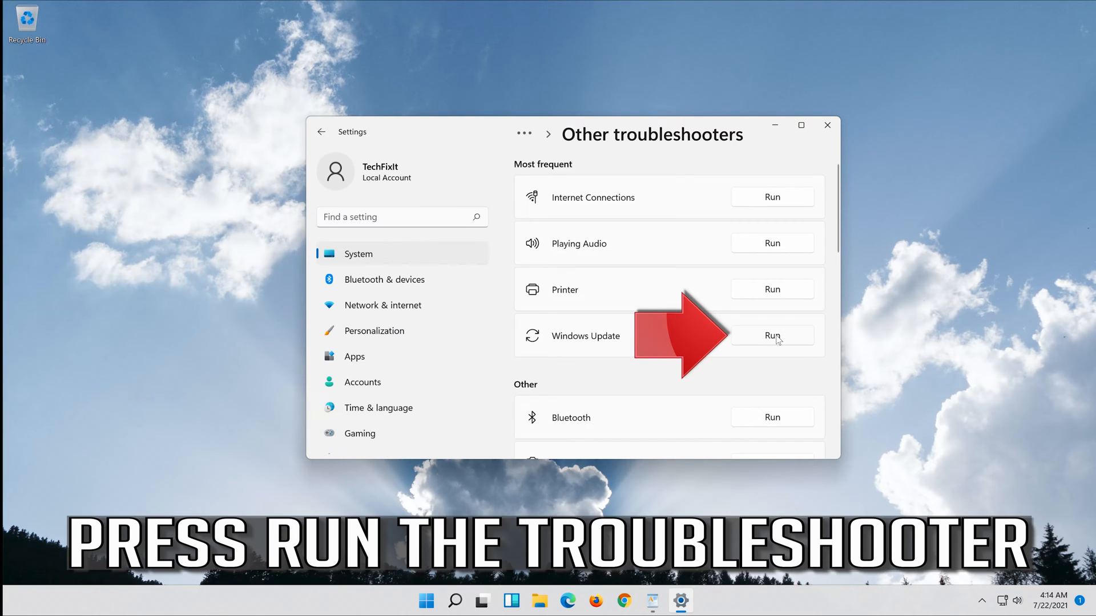
Run the Windows Update troubleshooter to completion, then close it and Settings
{"action": "left_click", "coordinate": [771, 334]}
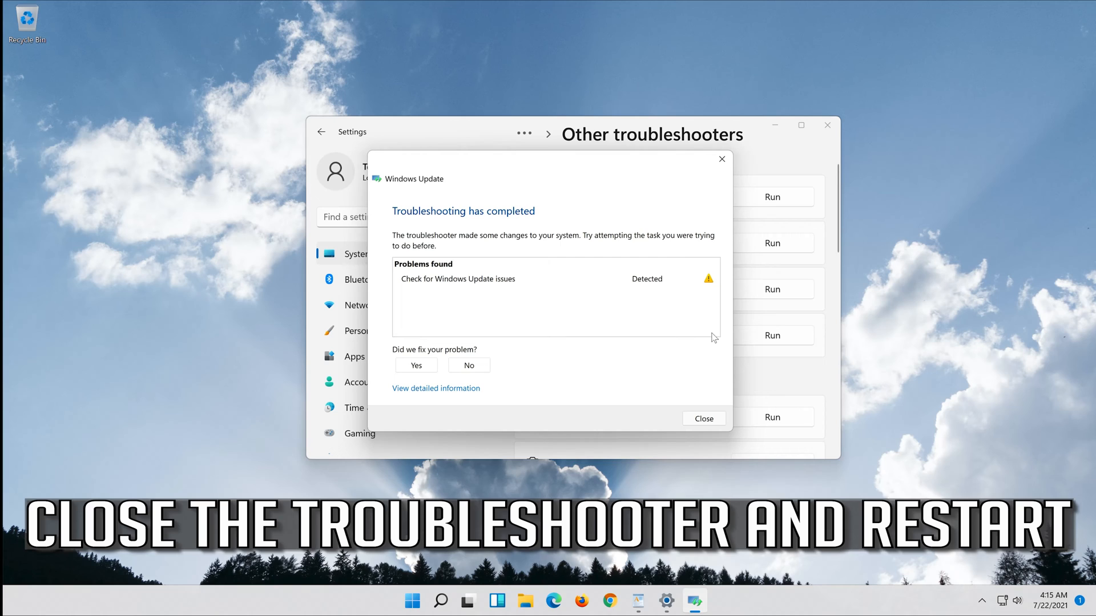
{"action": "mouse_move", "coordinate": [717, 378]}
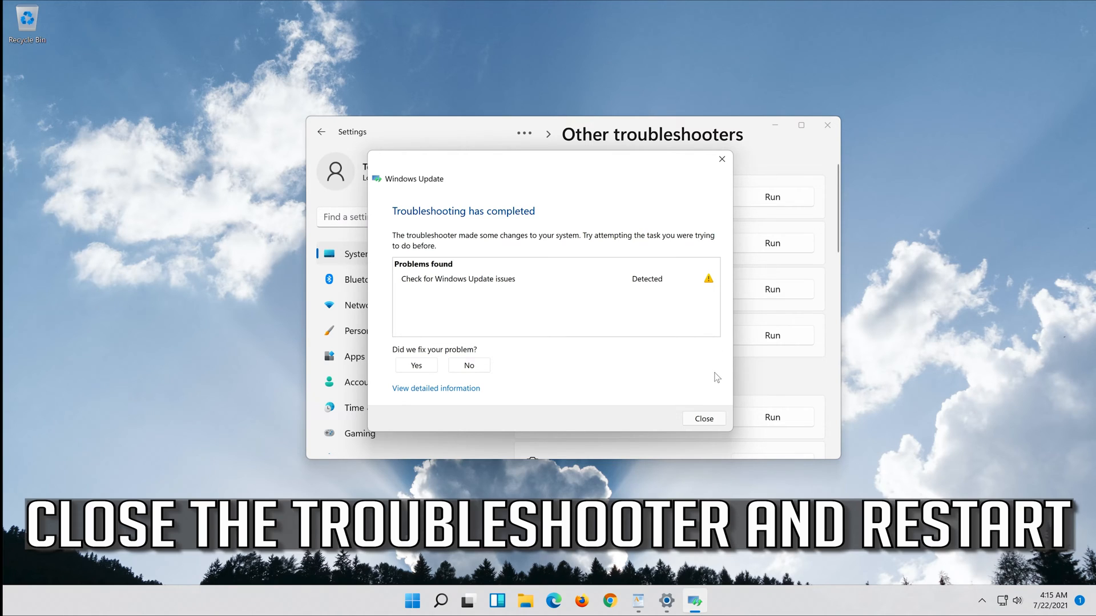
{"action": "left_click", "coordinate": [703, 417]}
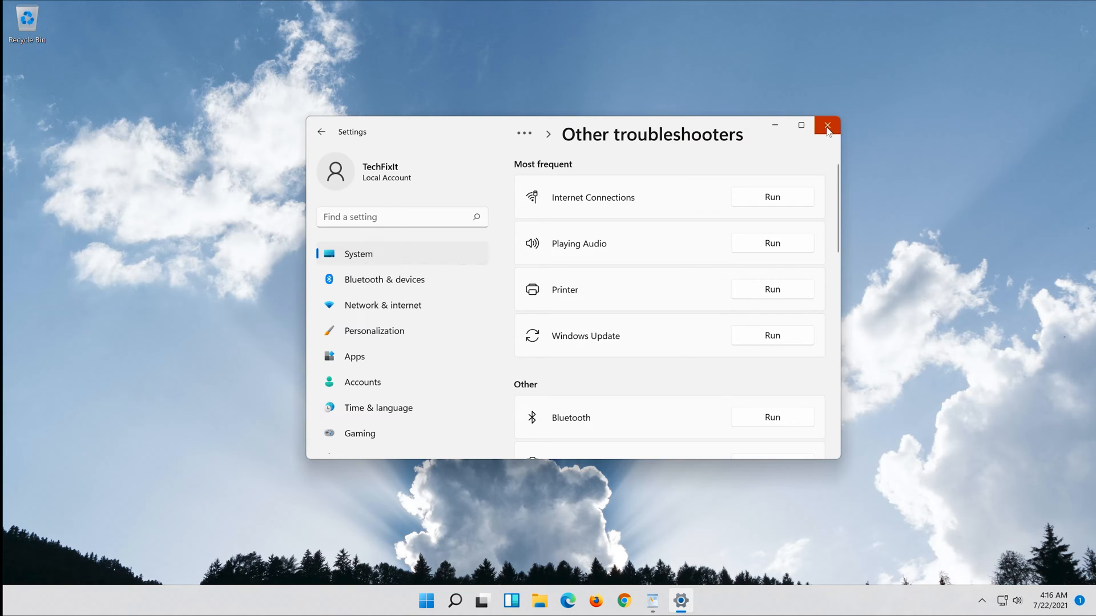
{"action": "left_click", "coordinate": [828, 126]}
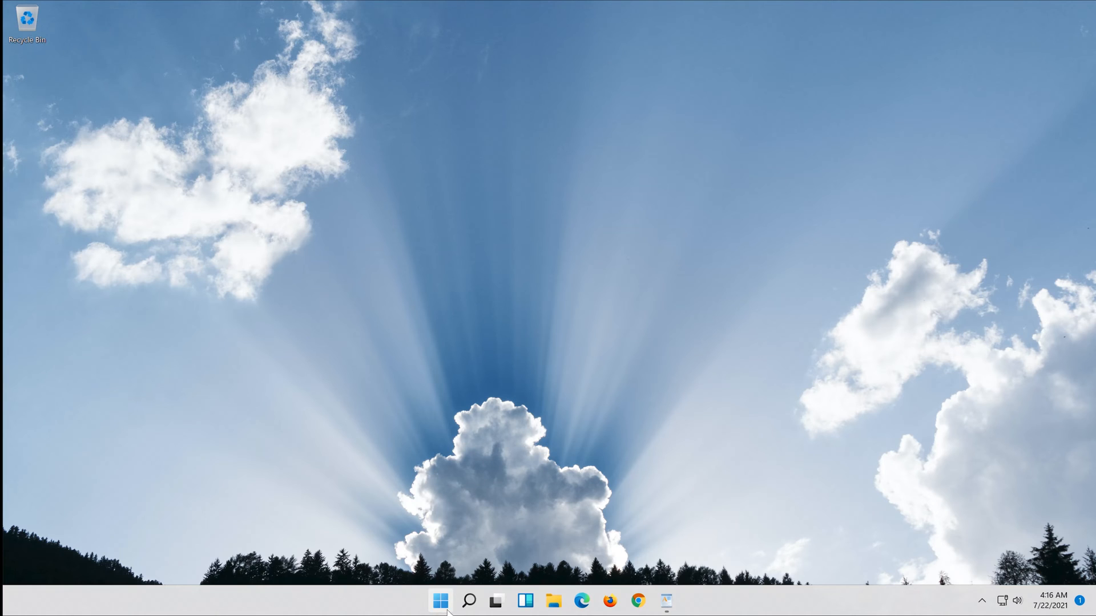
Search Start for cmd and launch Command Prompt with Run as administrator
{"action": "left_click", "coordinate": [440, 600]}
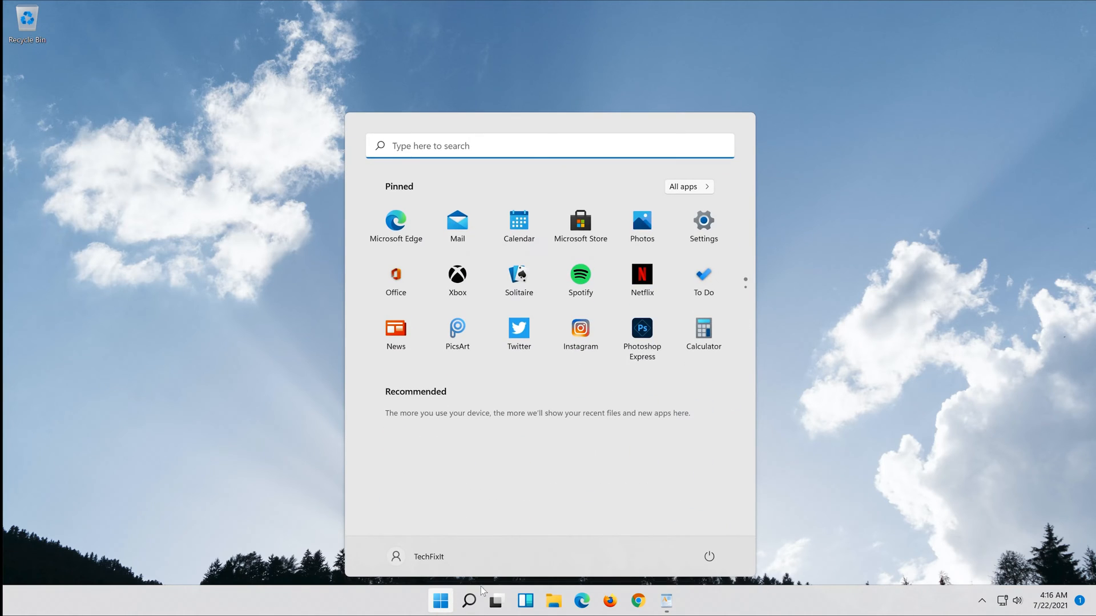
{"action": "left_click", "coordinate": [709, 556]}
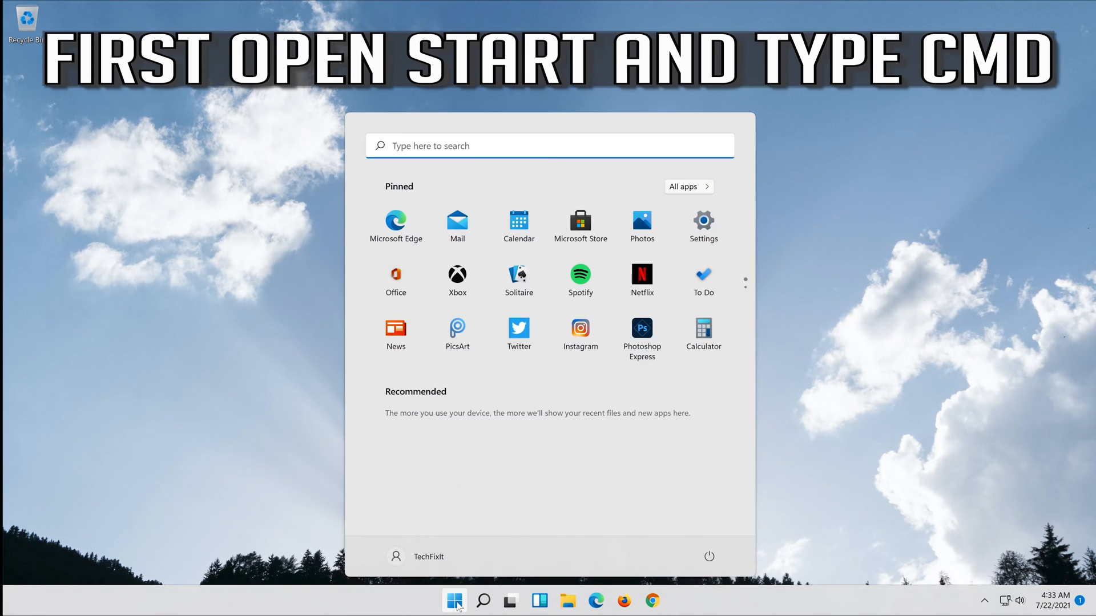
{"action": "type", "text": "cmd"}
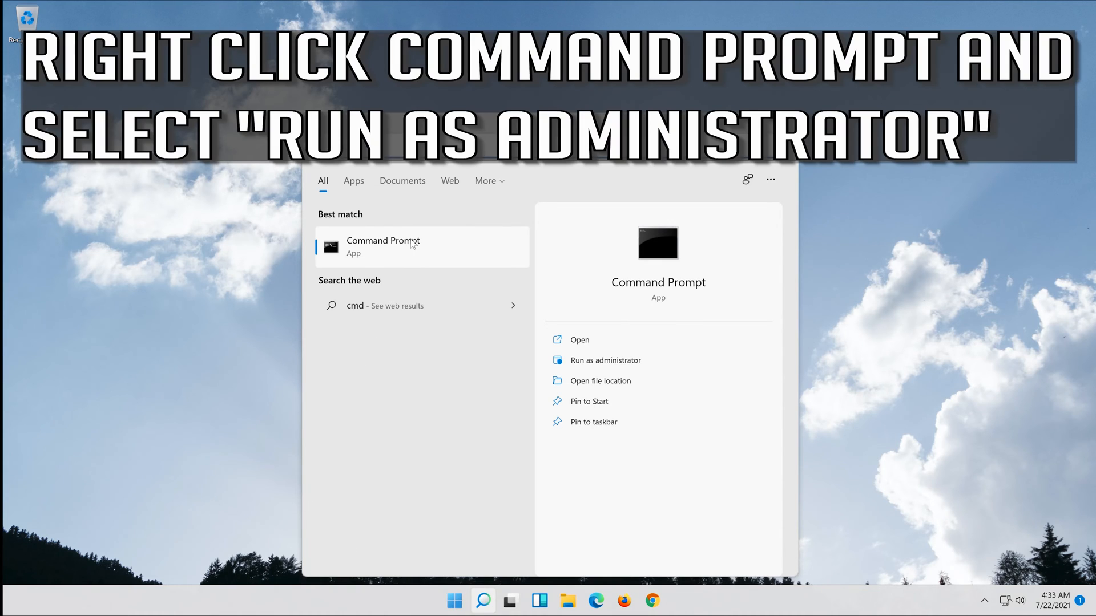
{"action": "right_click", "coordinate": [383, 246]}
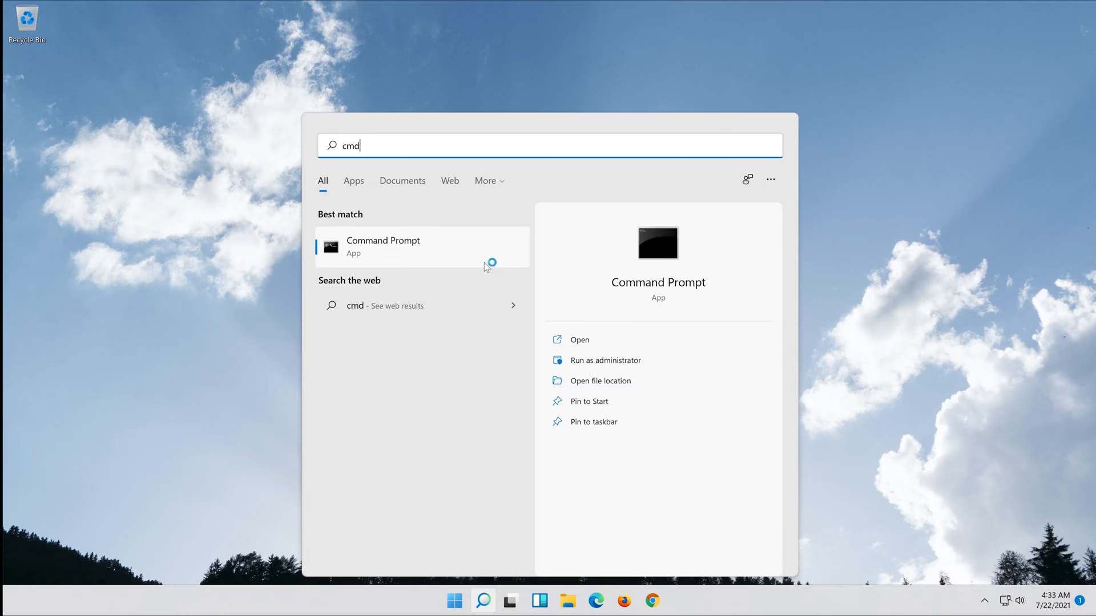
{"action": "left_click", "coordinate": [605, 360]}
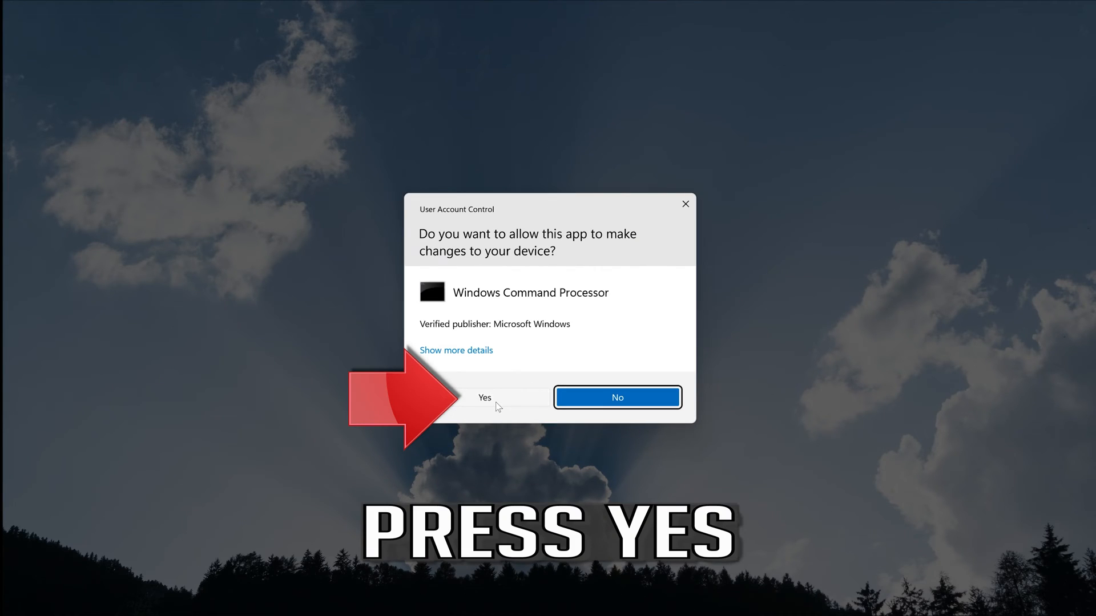
Approve UAC, then run net stop wuauserv and net stop cryptSvc
{"action": "left_click", "coordinate": [484, 397]}
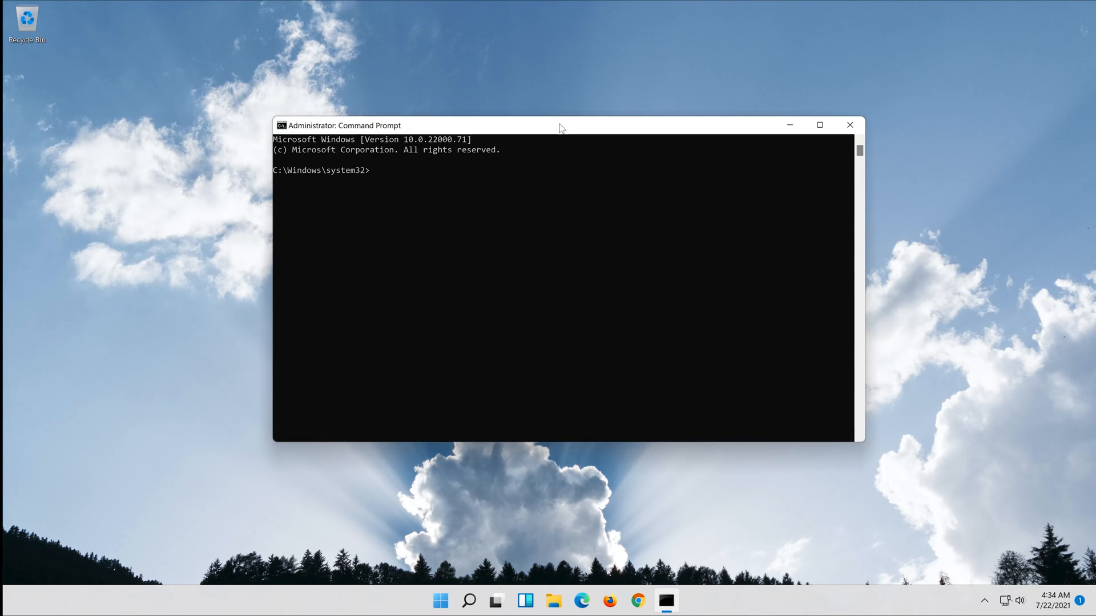
{"action": "type", "text": "net stop wuau"}
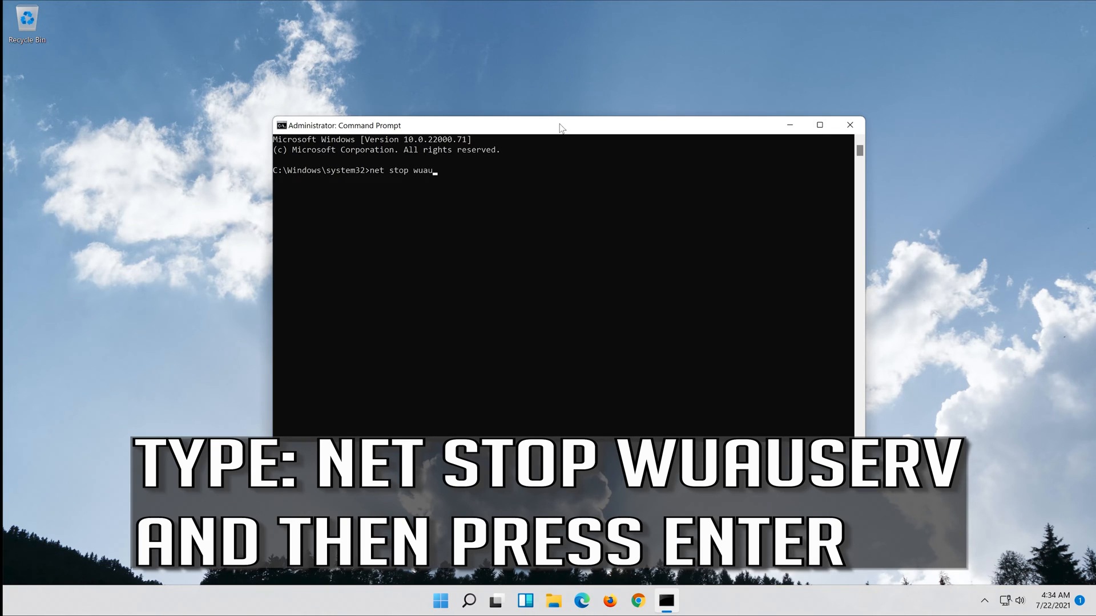
{"action": "type", "text": "serv"}
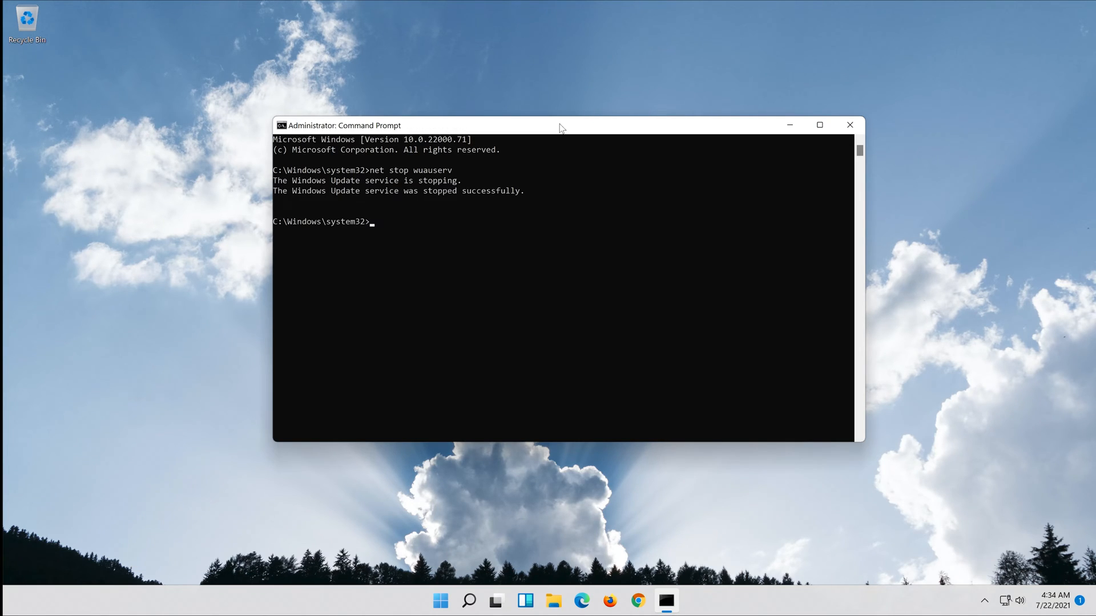
{"action": "type", "text": "net stop"}
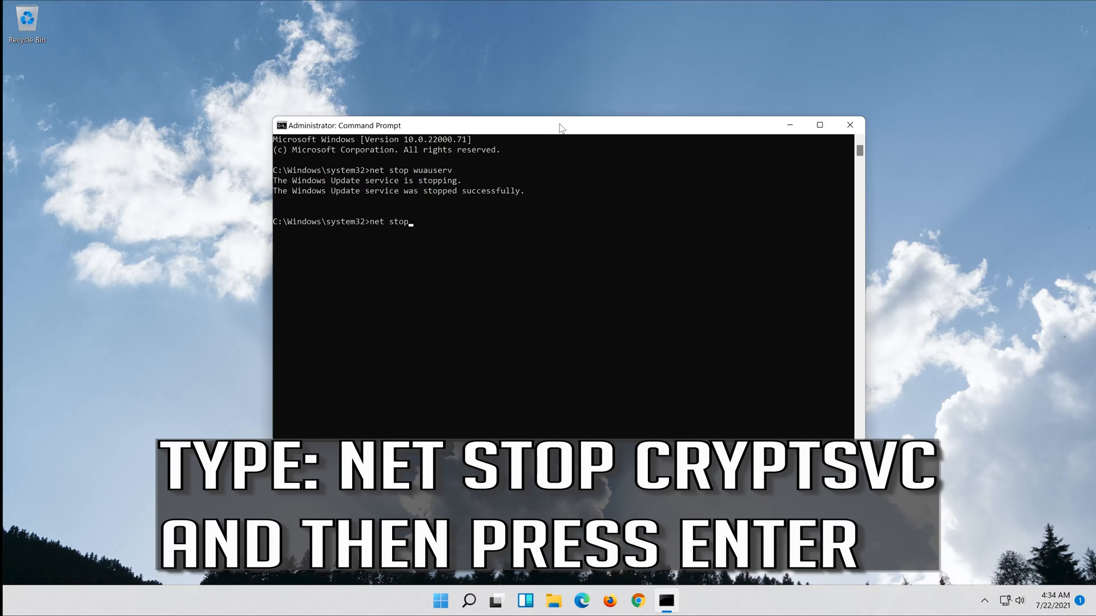
{"action": "type", "text": "cry"}
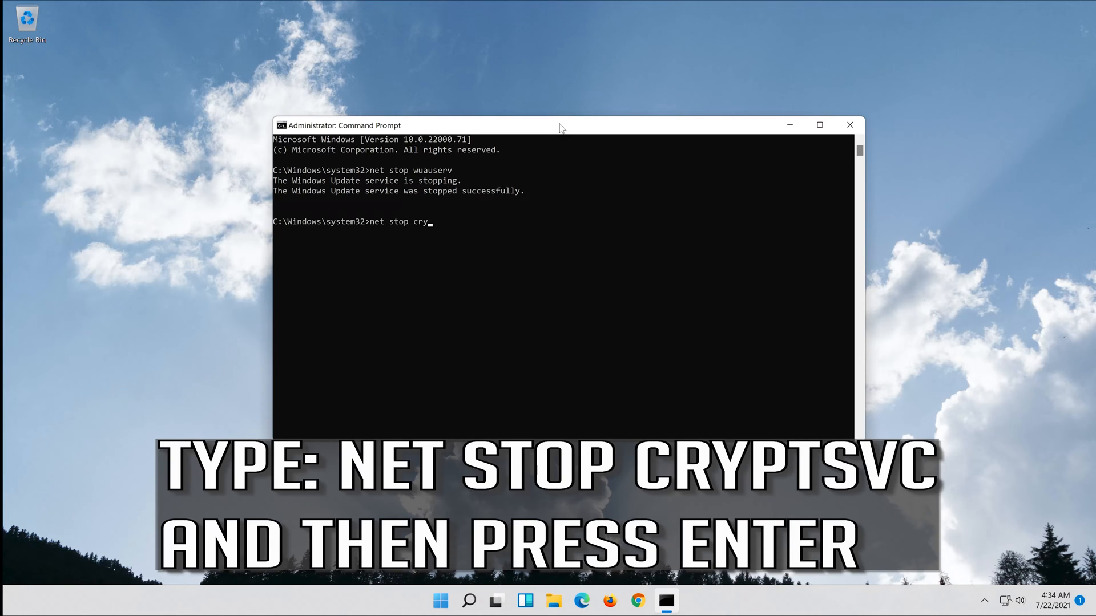
{"action": "type", "text": "pt"}
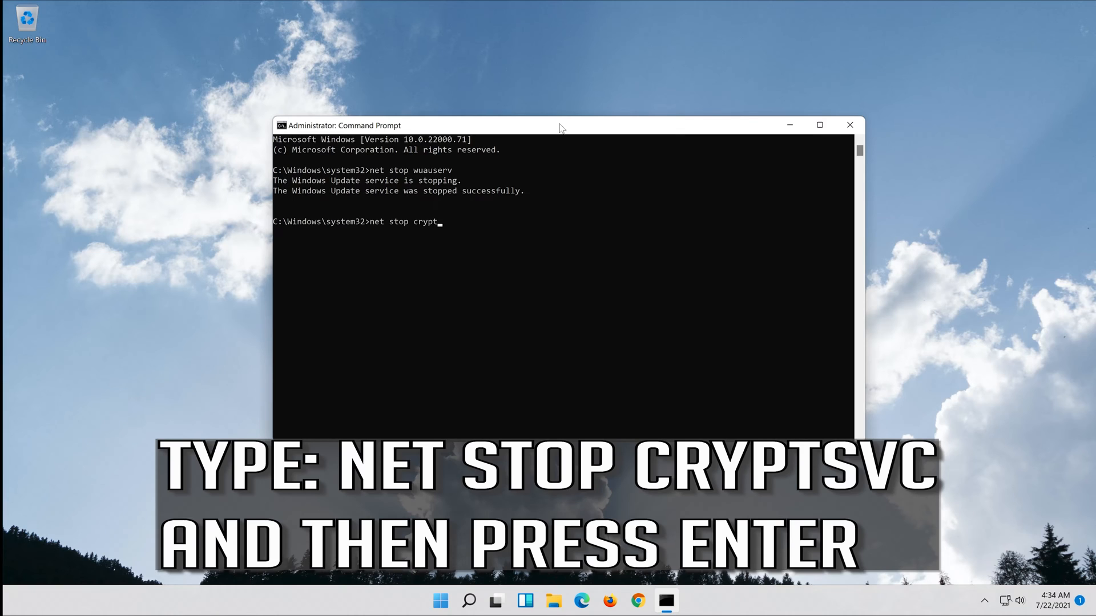
{"action": "type", "text": "Svc"}
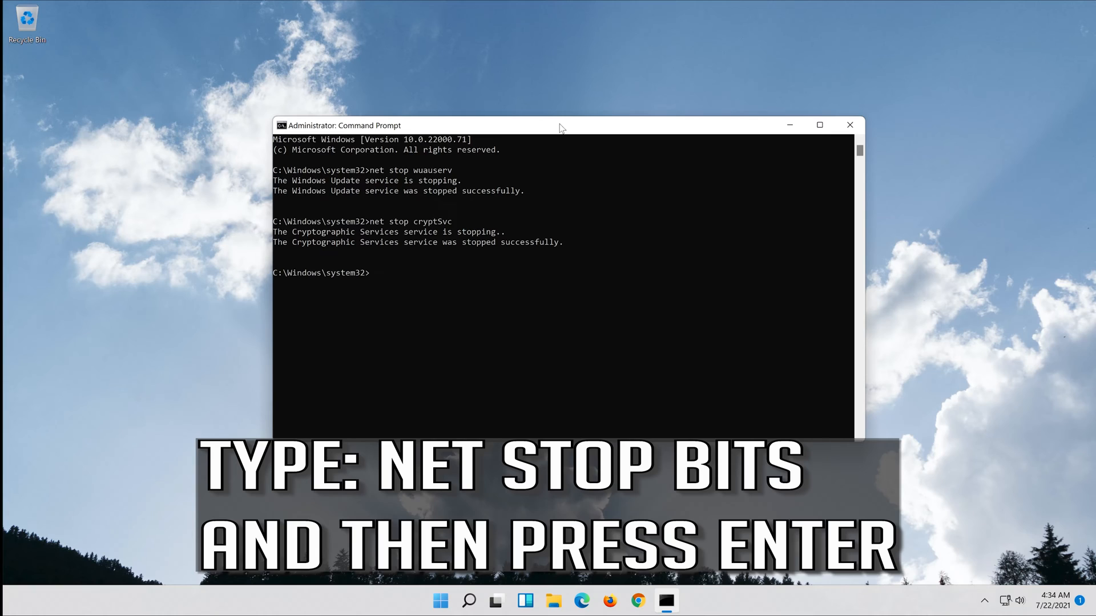
Run net stop bits and net stop msiserver; Windows Installer reports not started
{"action": "type", "text": "net stop bit"}
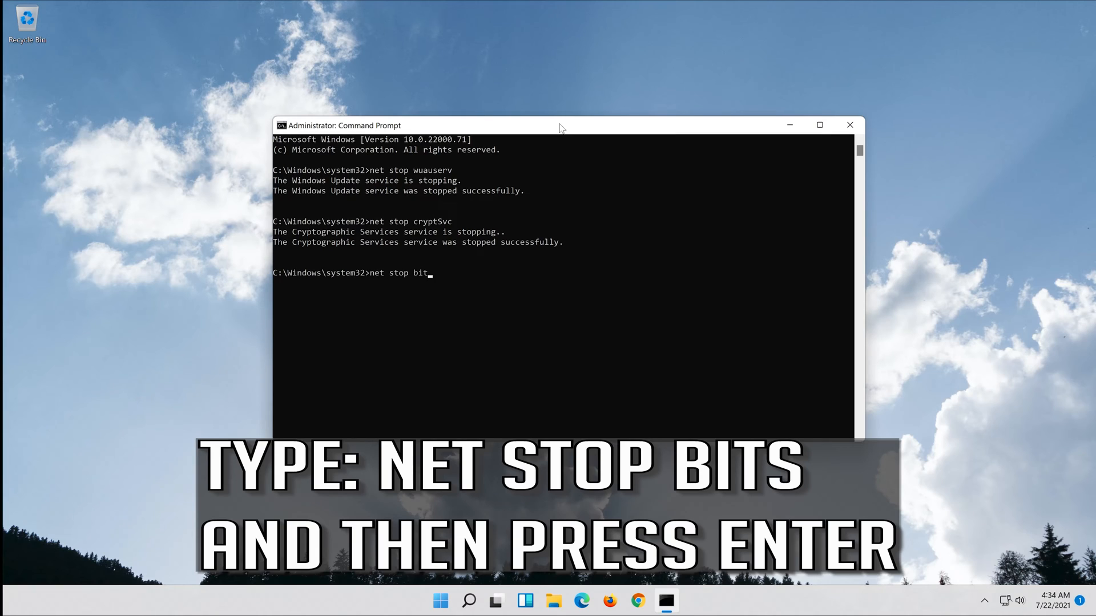
{"action": "type", "text": "s"}
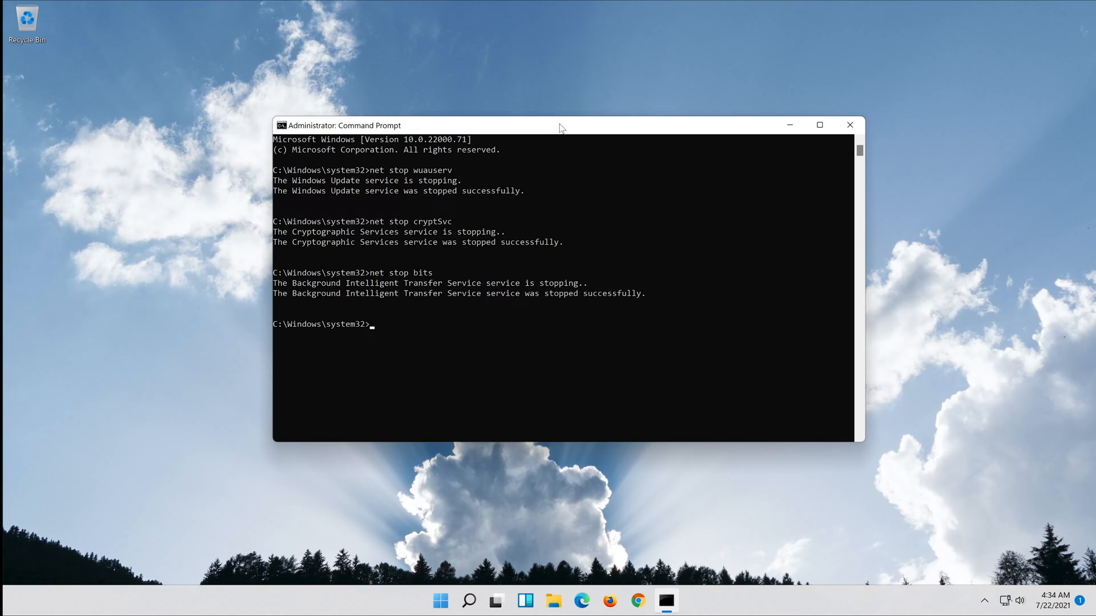
{"action": "type", "text": "net"}
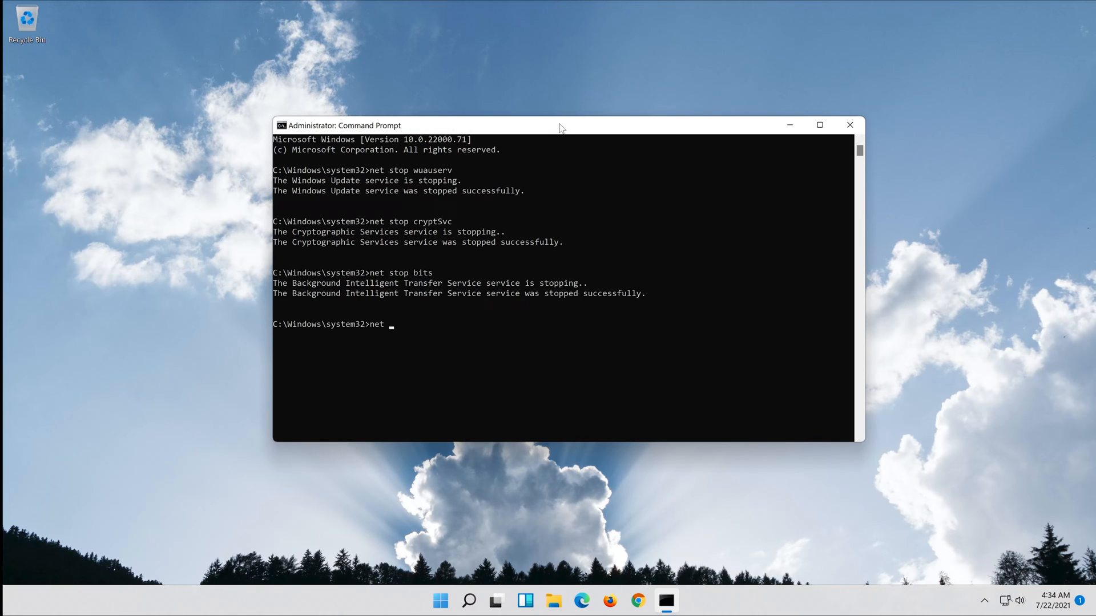
{"action": "type", "text": "stop"}
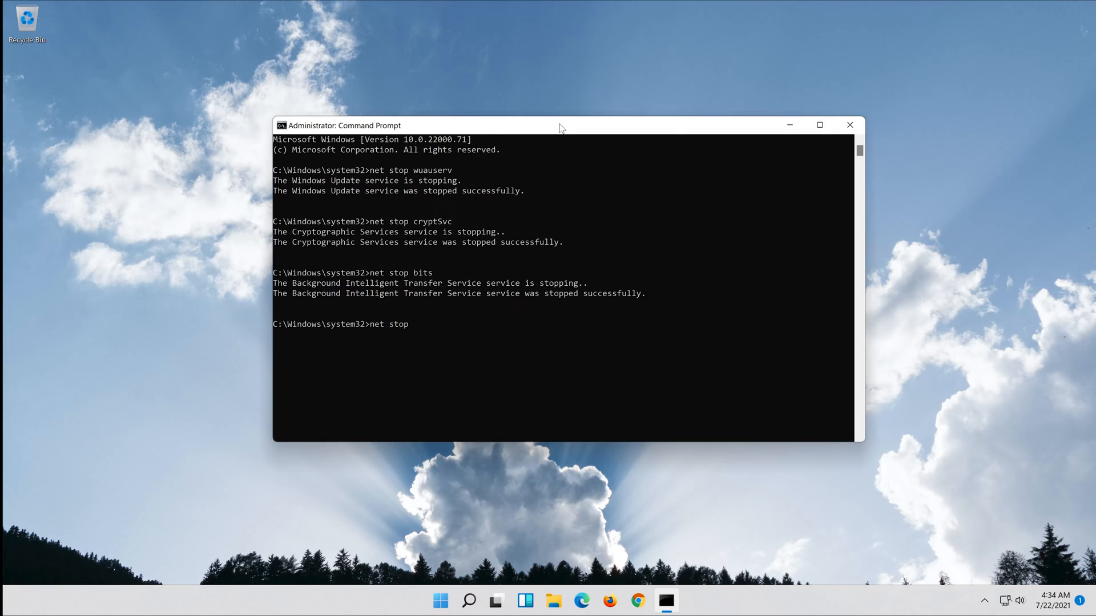
{"action": "type", "text": "ms"}
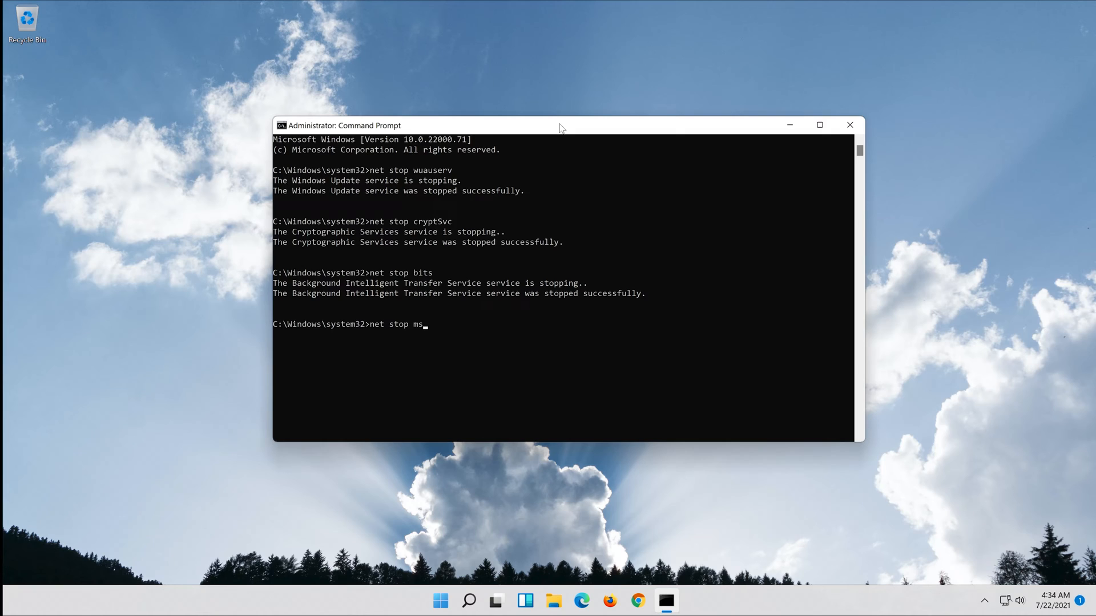
{"action": "type", "text": "iserve"}
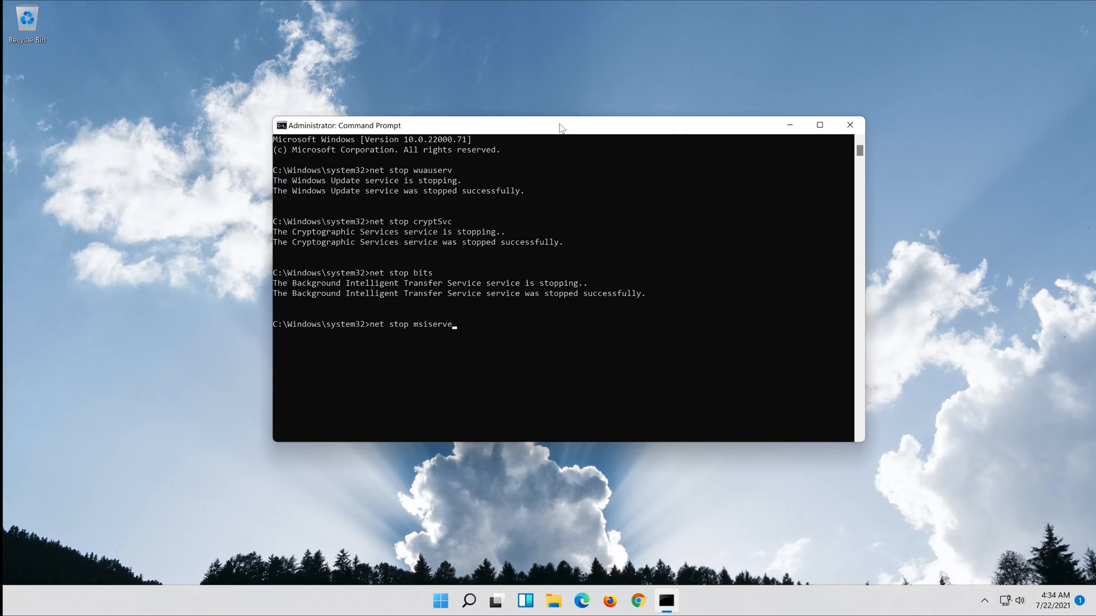
{"action": "type", "text": "r"}
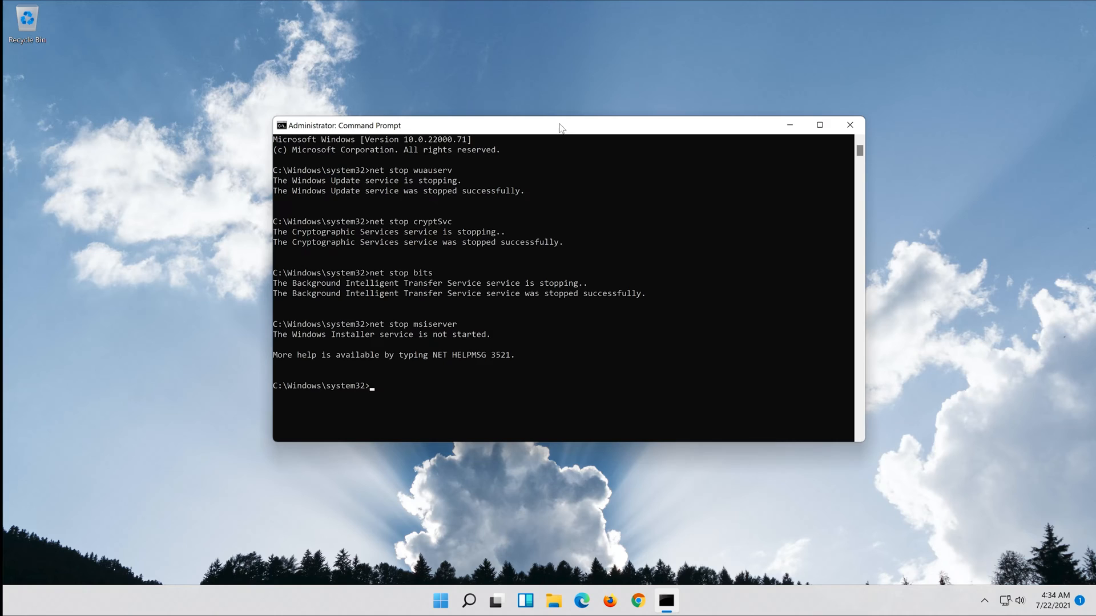
Run Ren C:\Windows\SoftwareDistribution SoftwareDistribution.old to rename the folder
{"action": "type", "text": "Ren C:"}
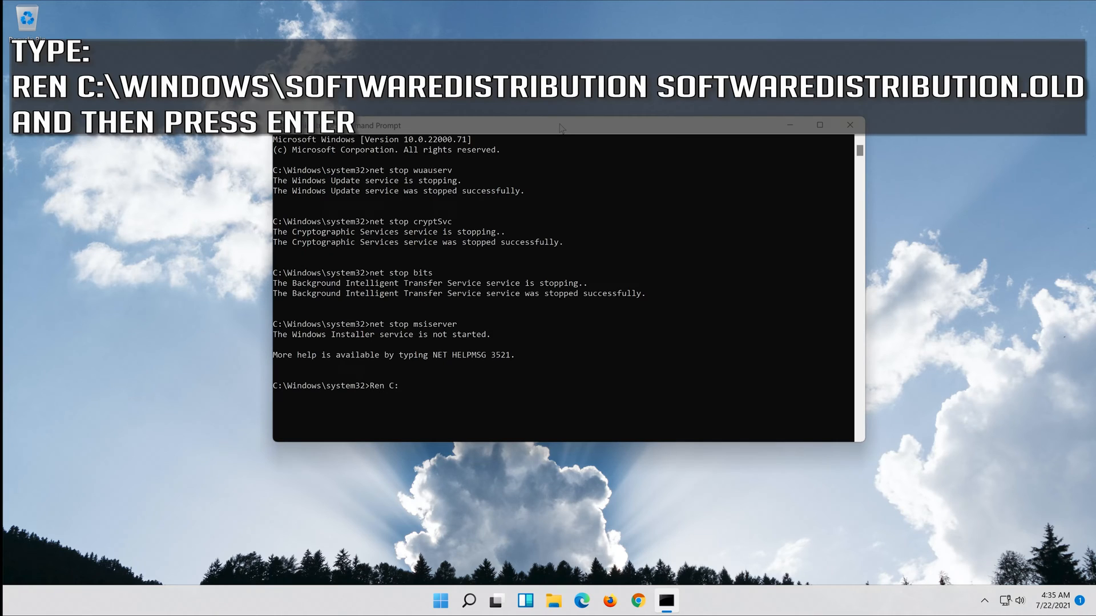
{"action": "type", "text": "\\W"}
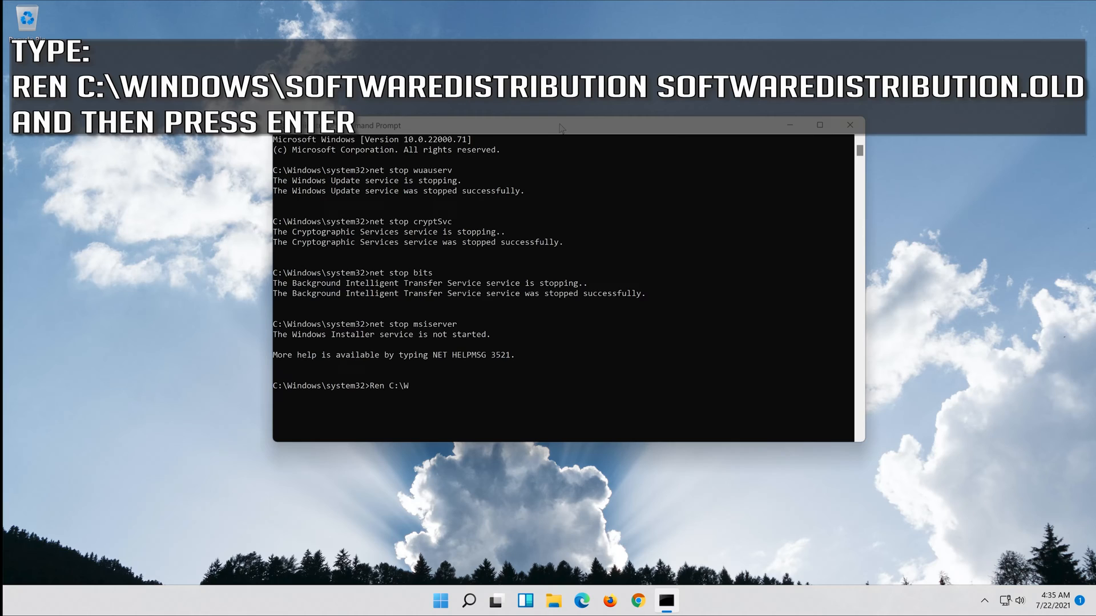
{"action": "type", "text": "indows\\Softwa"}
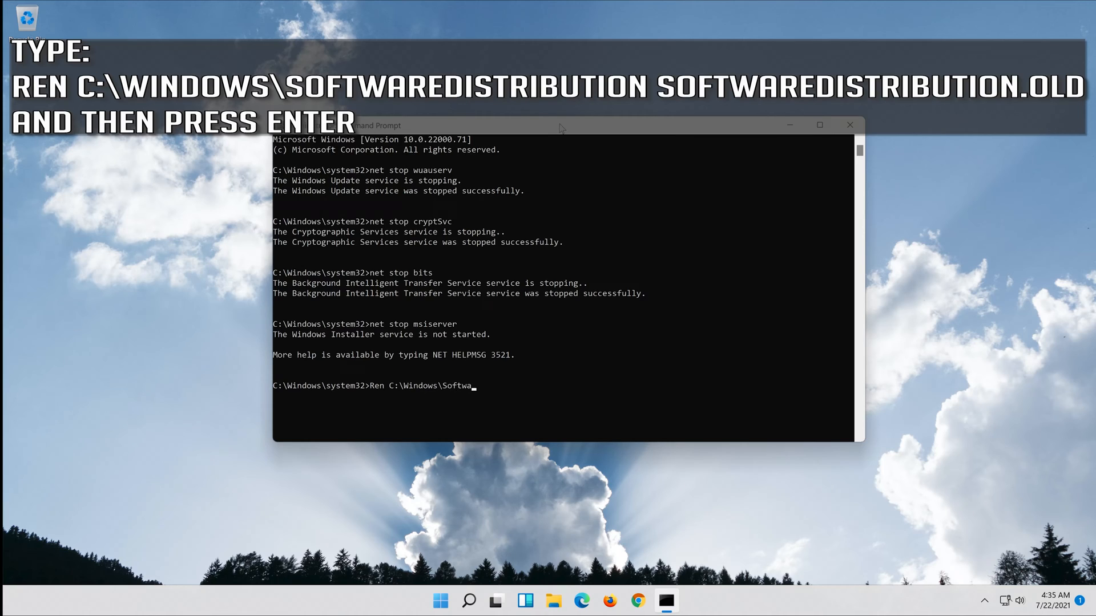
{"action": "type", "text": "reDi"}
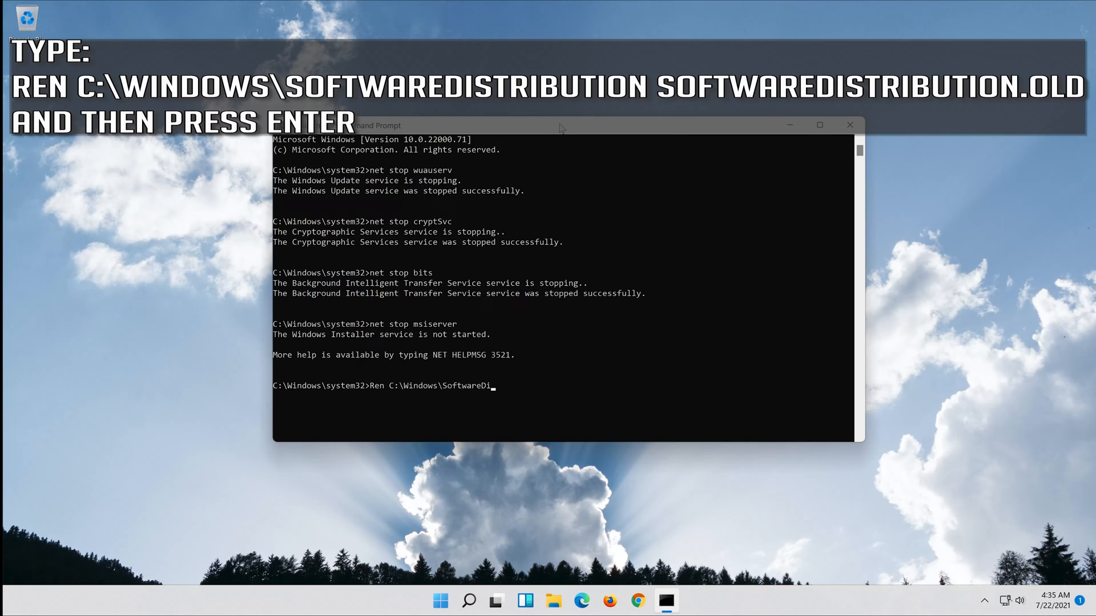
{"action": "type", "text": "stribu"}
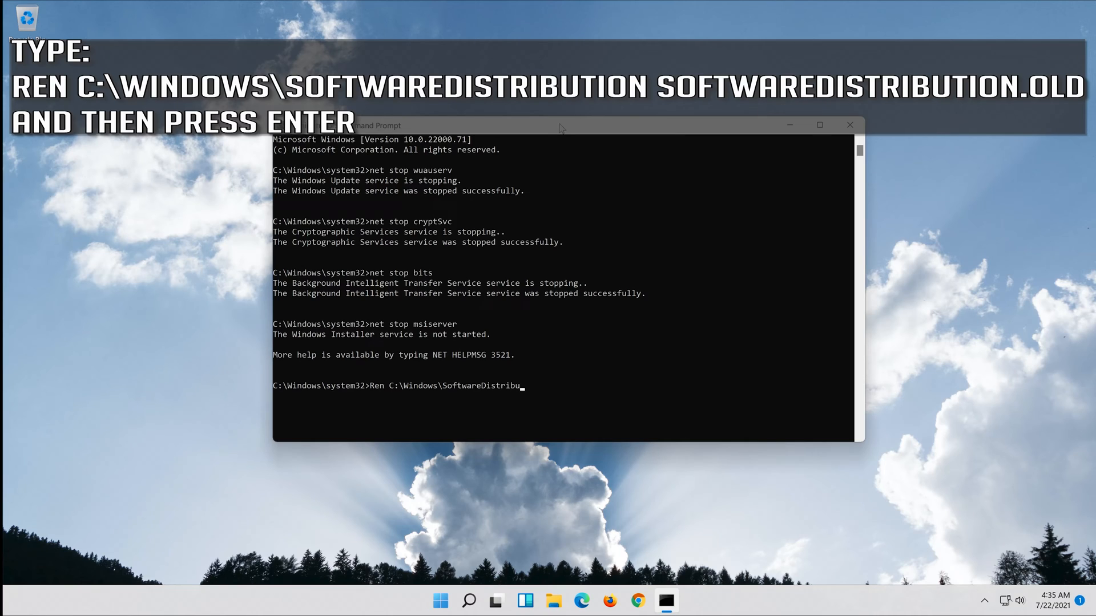
{"action": "type", "text": "tion"}
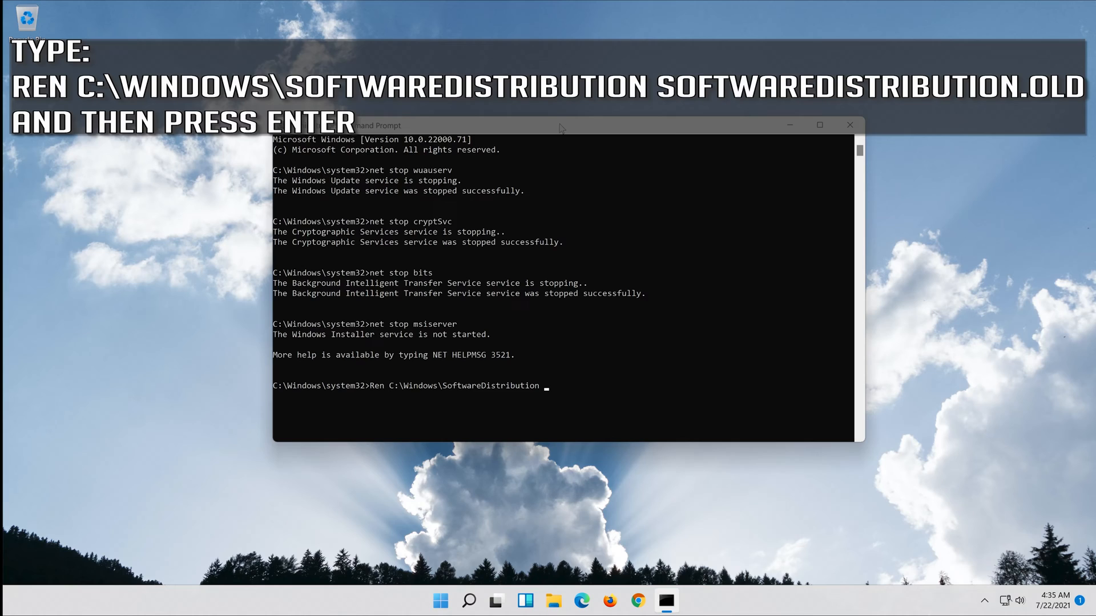
{"action": "type", "text": "SoftwareDistr"}
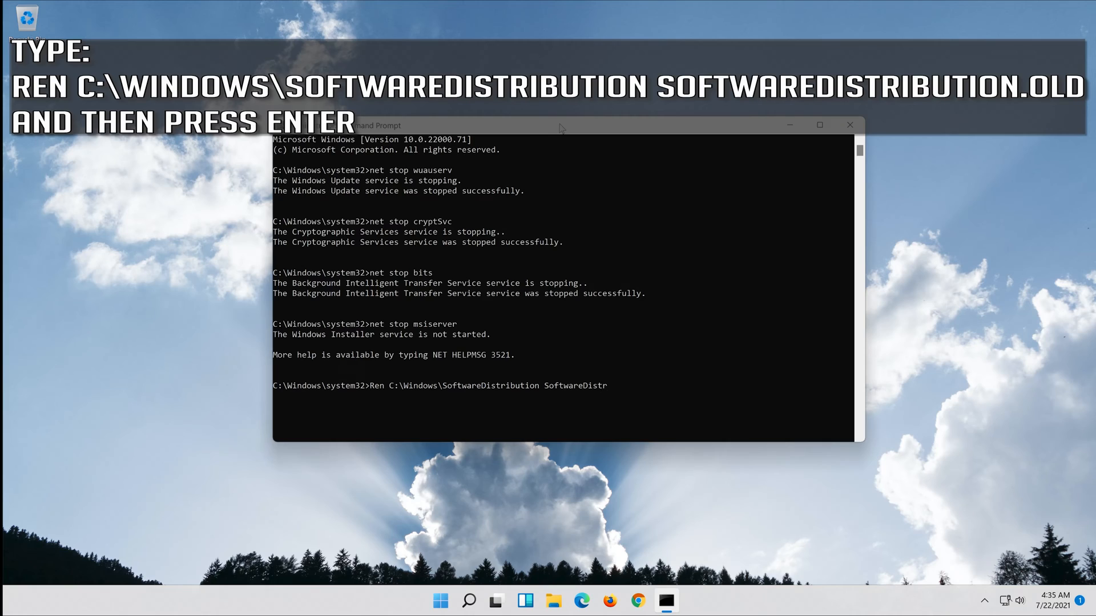
{"action": "type", "text": "ibution"}
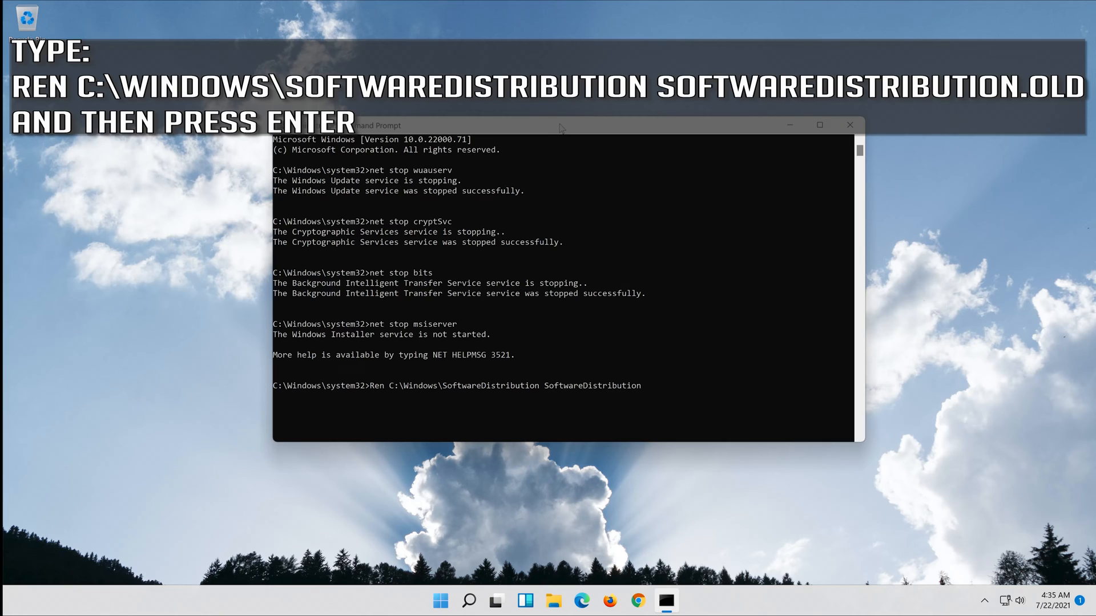
{"action": "type", "text": ".old"}
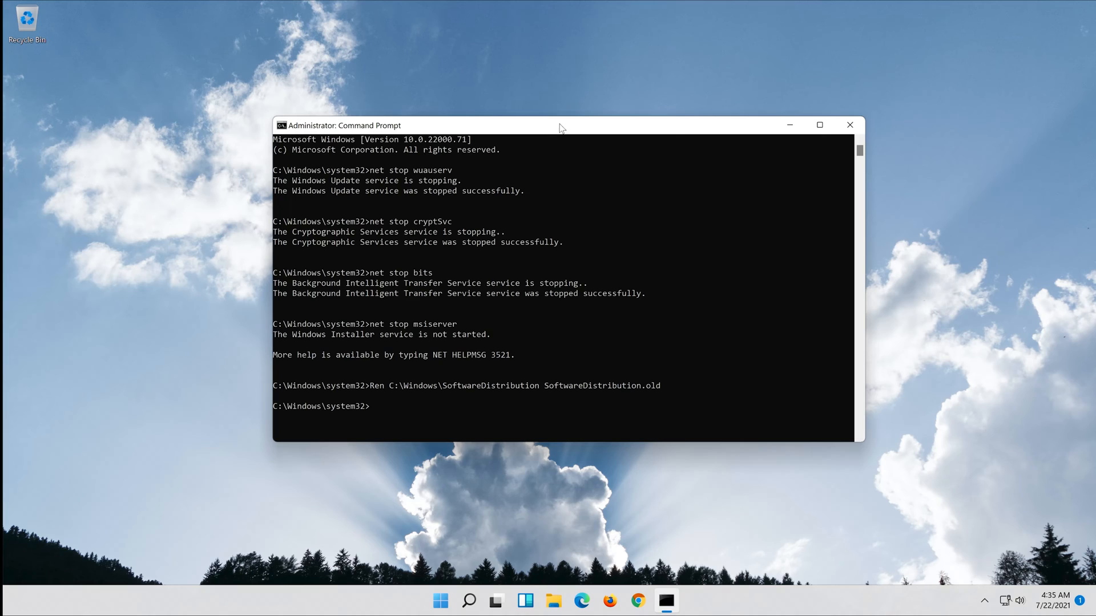
Run Ren C:\Windows\System32\Catroot2 Catroot2.old to rename the folder
{"action": "type", "text": "Ren C:"}
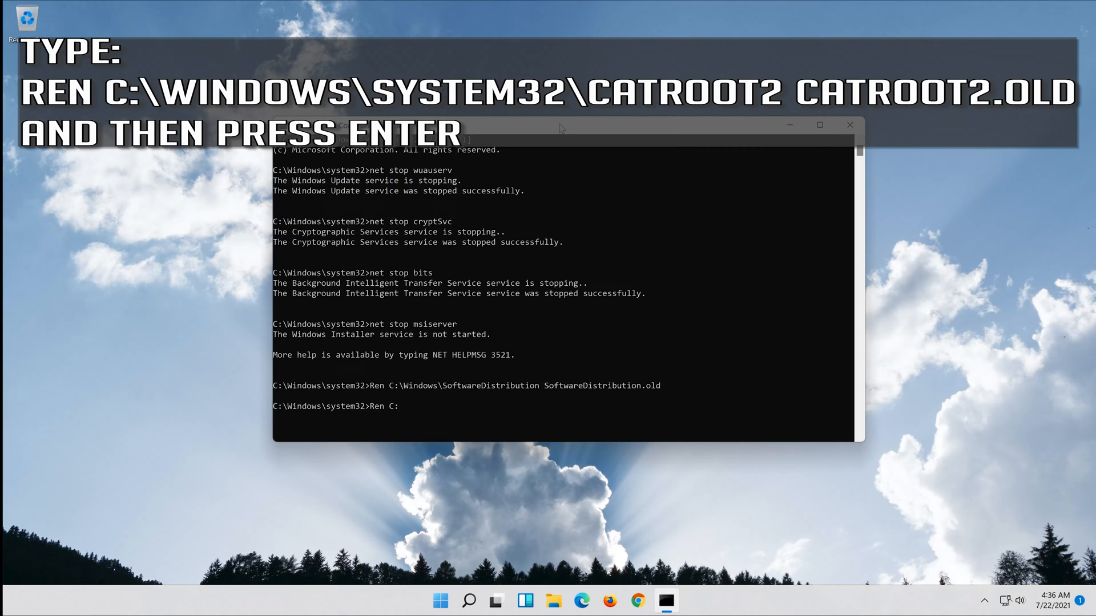
{"action": "type", "text": "W"}
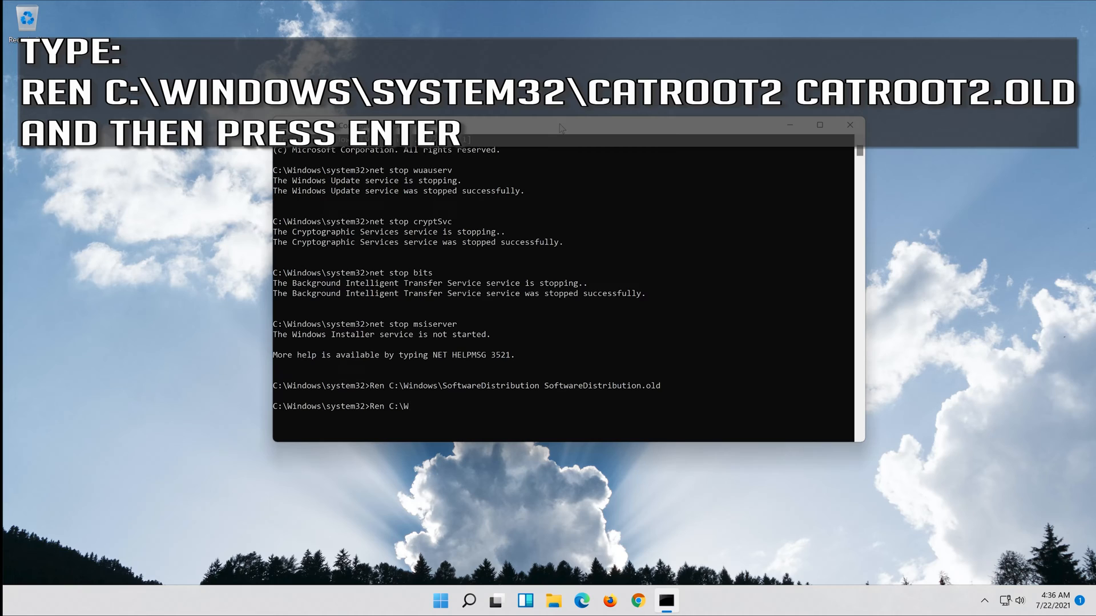
{"action": "type", "text": "indows"}
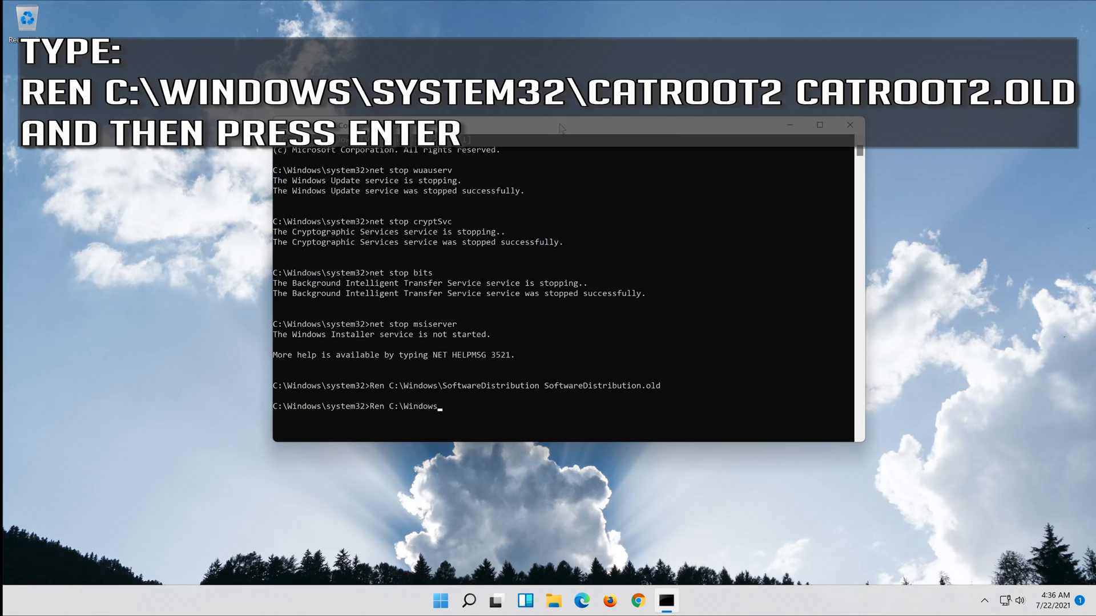
{"action": "type", "text": "\\System"}
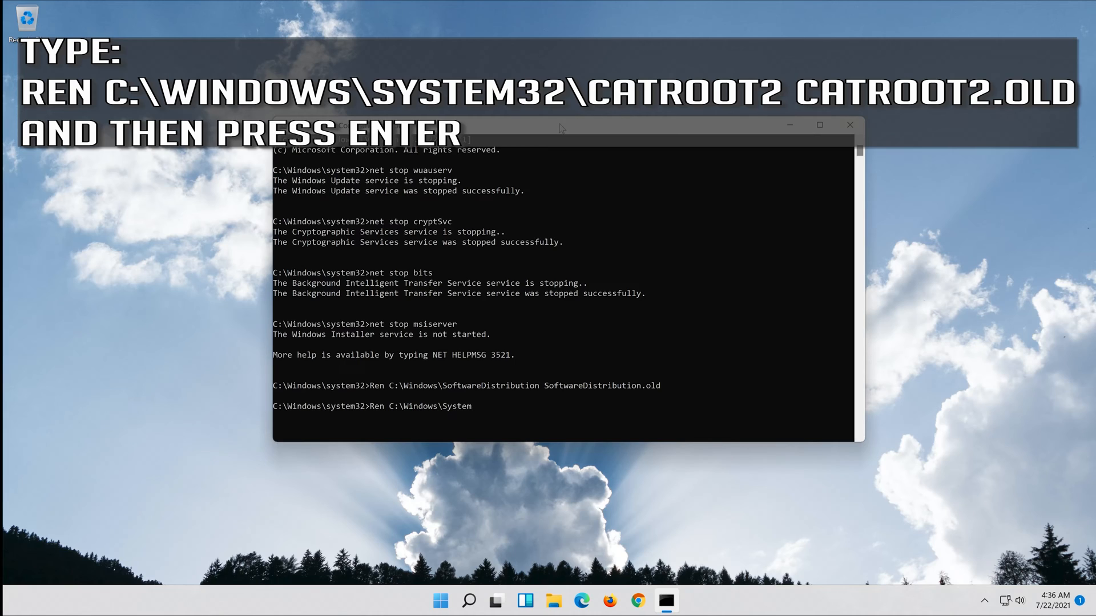
{"action": "type", "text": "32"}
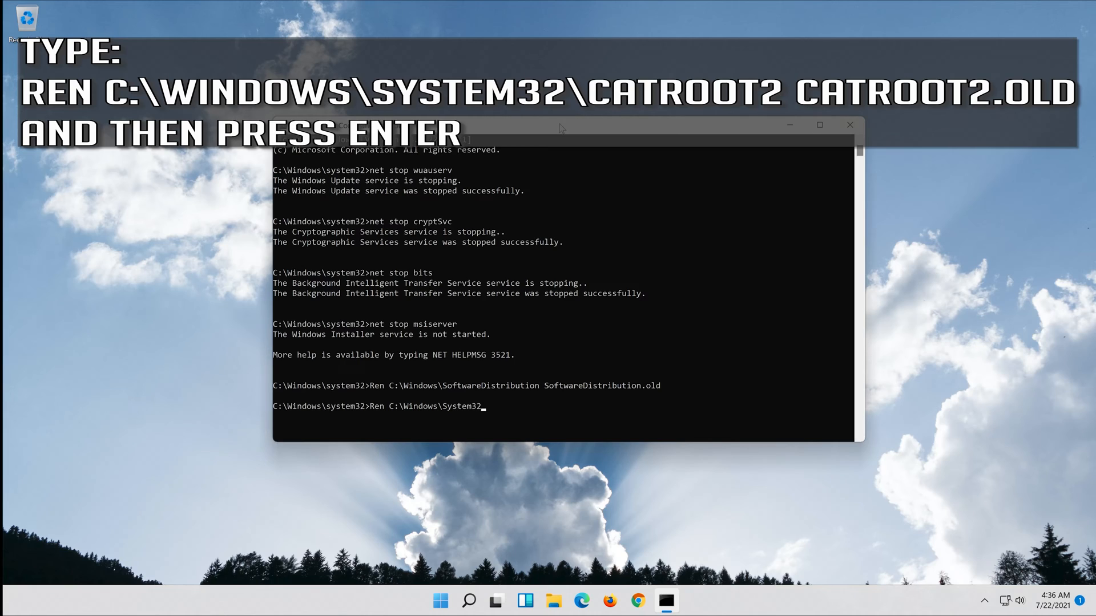
{"action": "type", "text": "\\"}
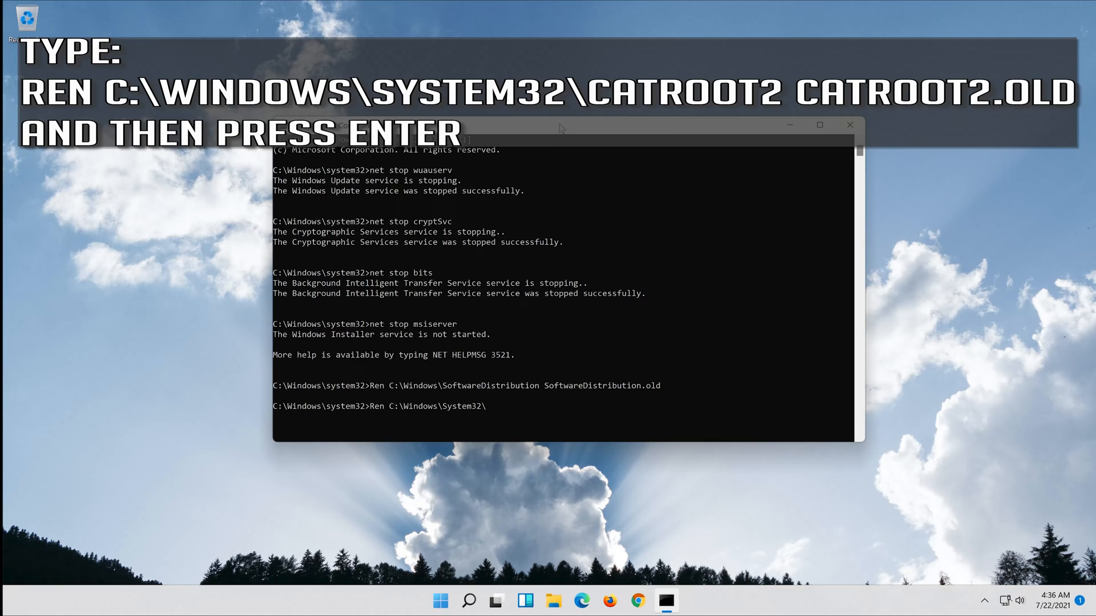
{"action": "type", "text": "Ca"}
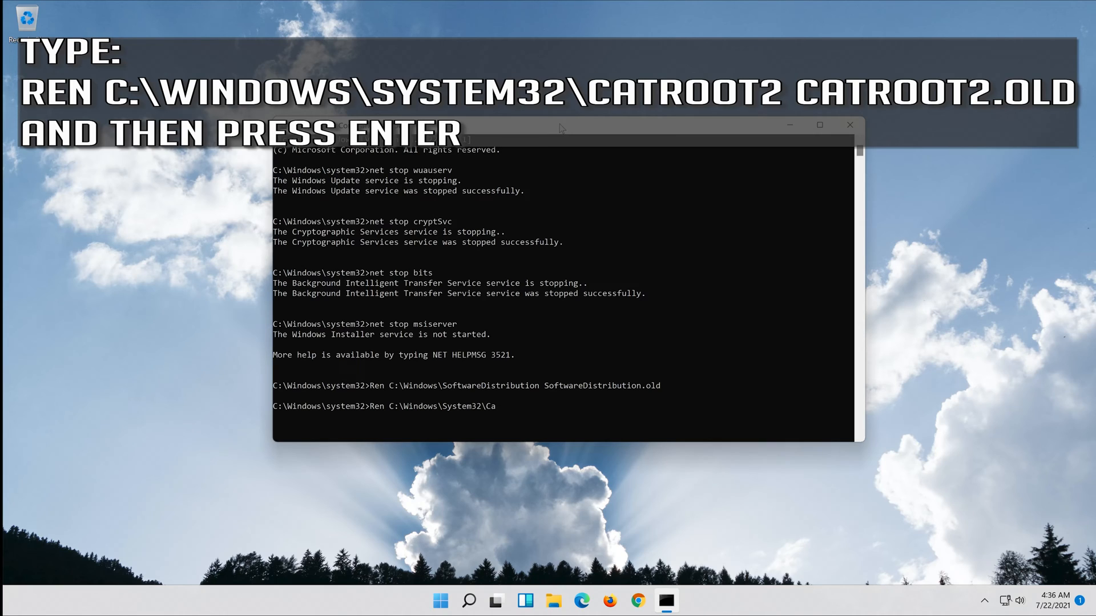
{"action": "type", "text": "troot"}
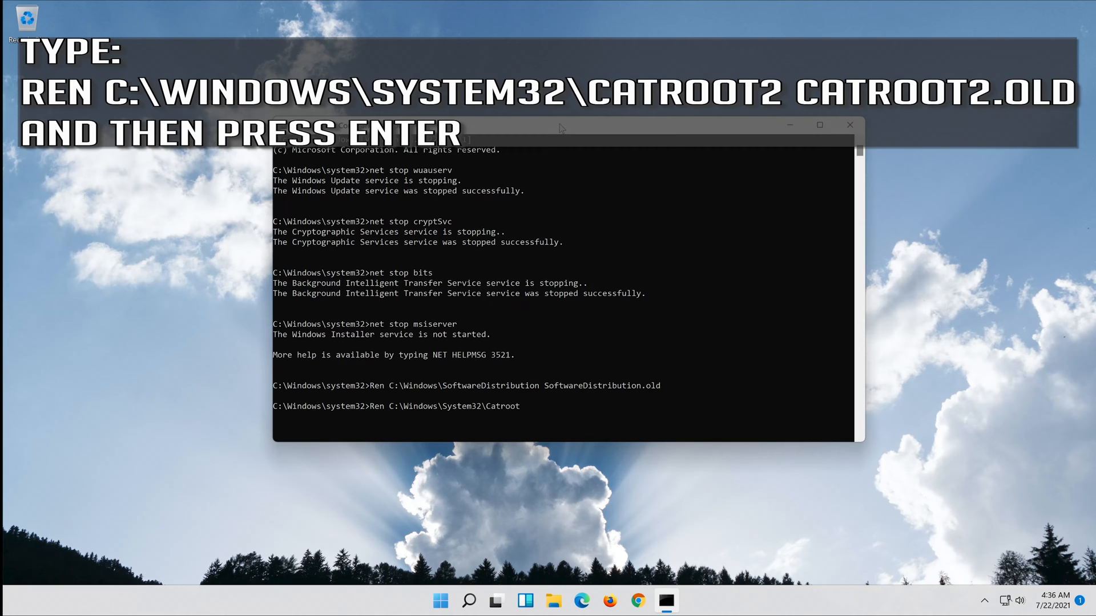
{"action": "type", "text": "2"}
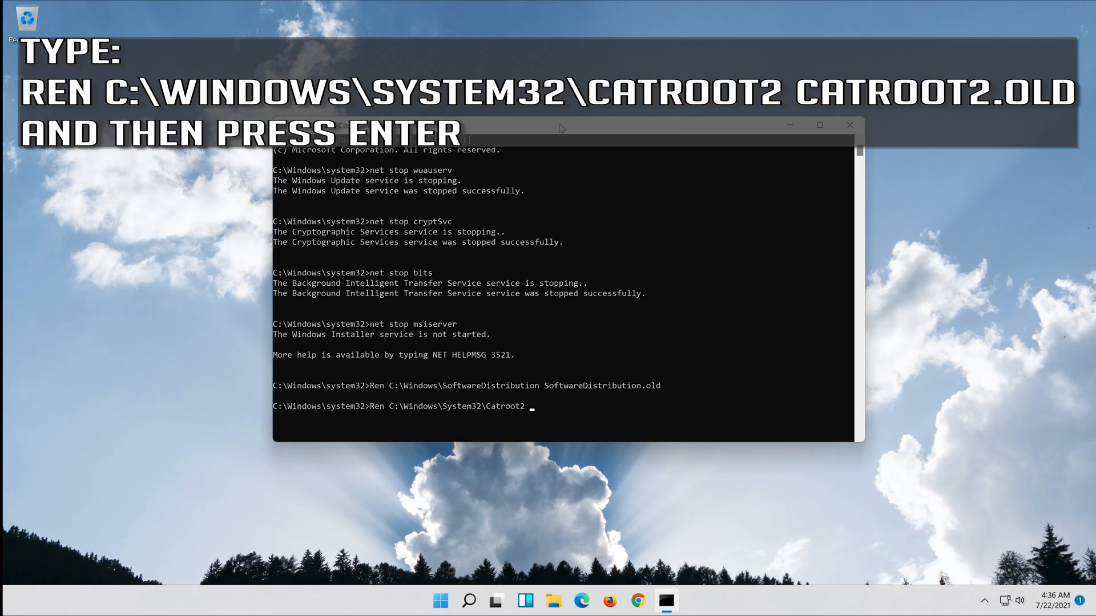
{"action": "type", "text": "Catr"}
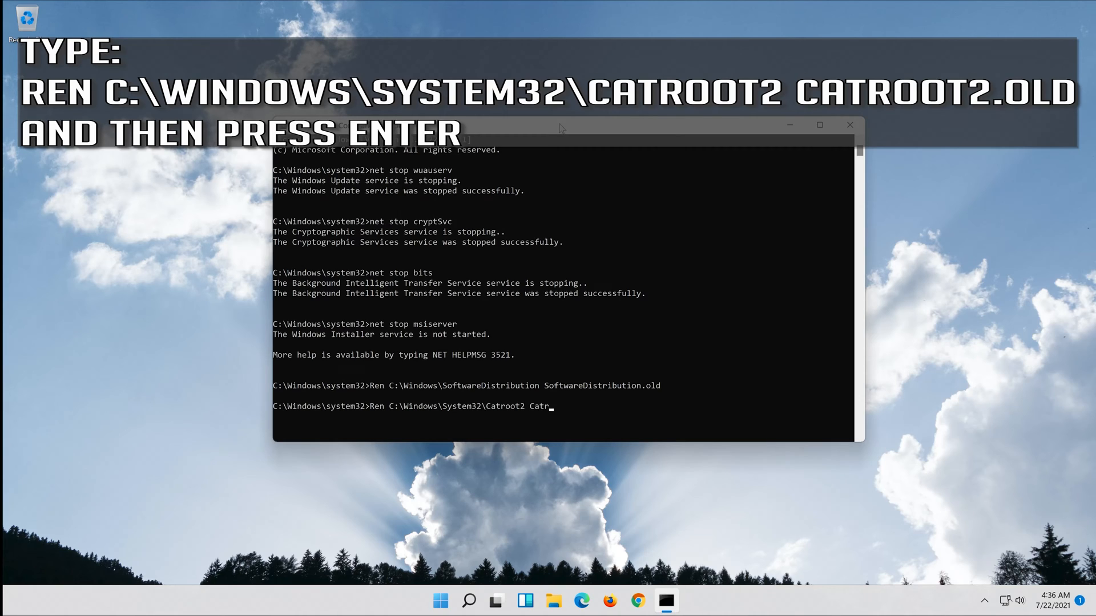
{"action": "type", "text": "oot2.old"}
{"action": "type", "text": "net"}
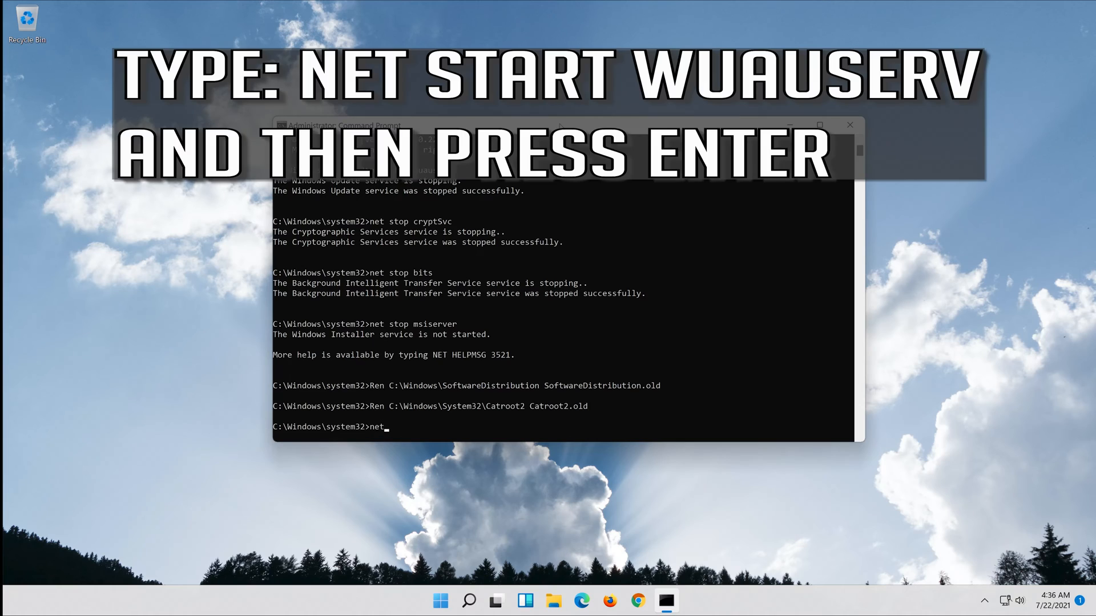
Run net start wuauserv and net start cryptSvc to restart those services
{"action": "type", "text": "start"}
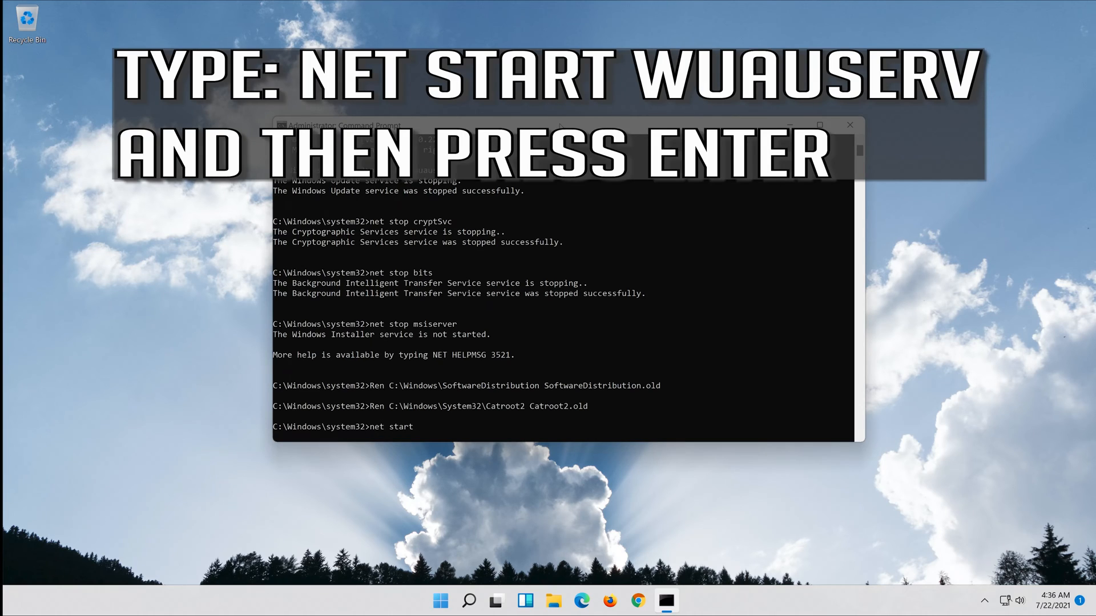
{"action": "type", "text": "wuauserv"}
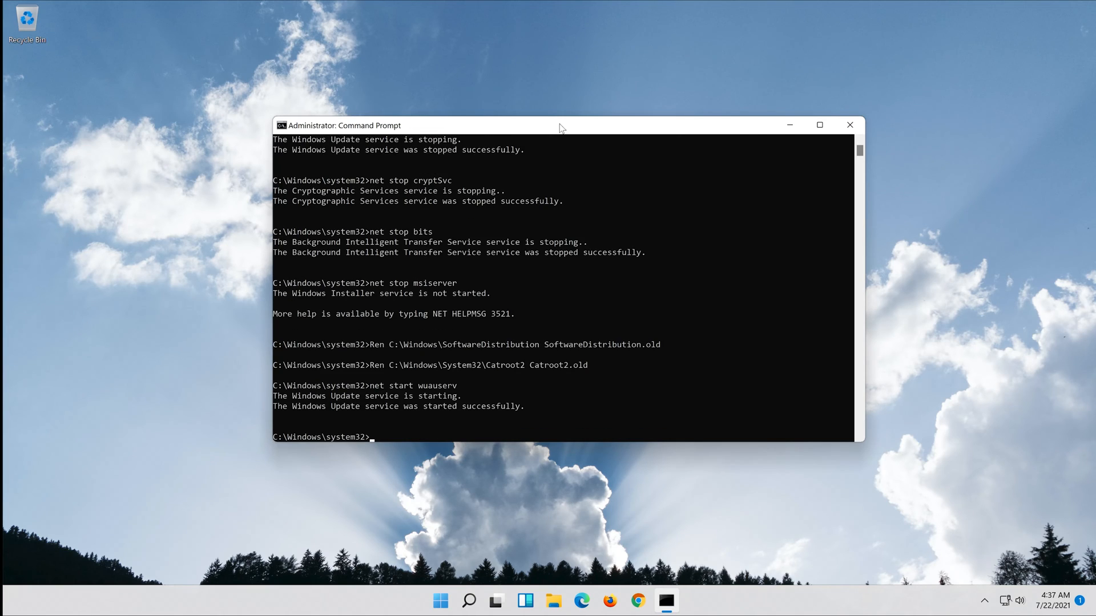
{"action": "type", "text": "net"}
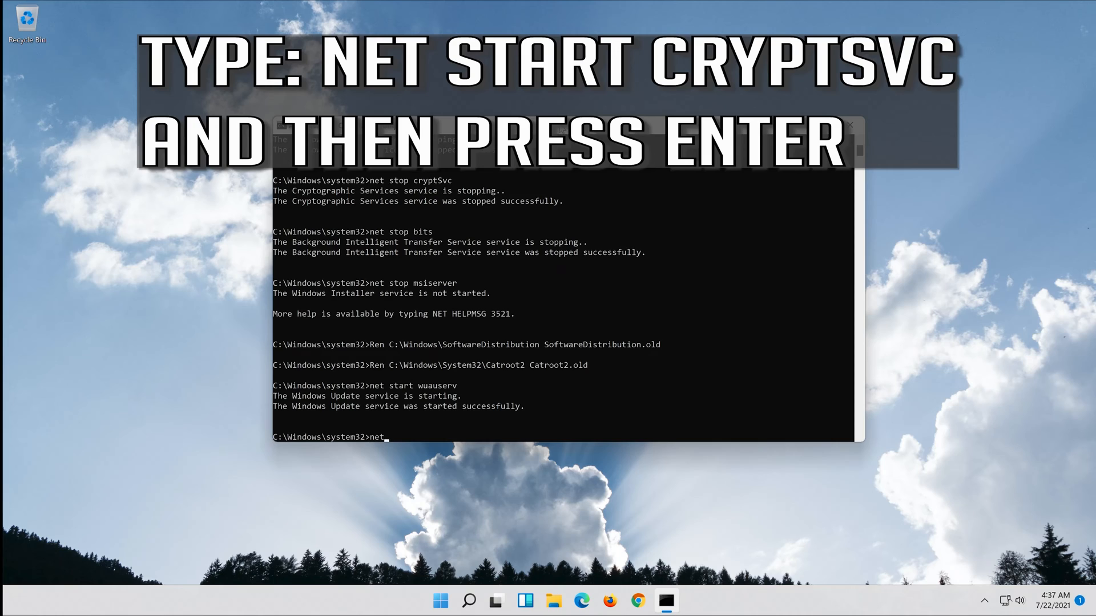
{"action": "type", "text": "start"}
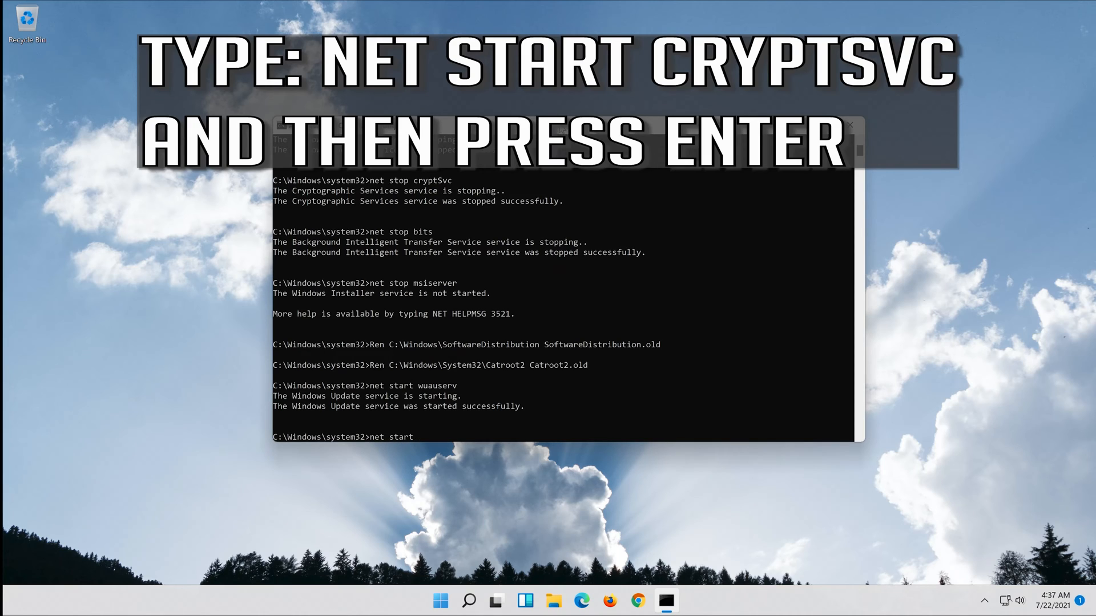
{"action": "type", "text": "cryp"}
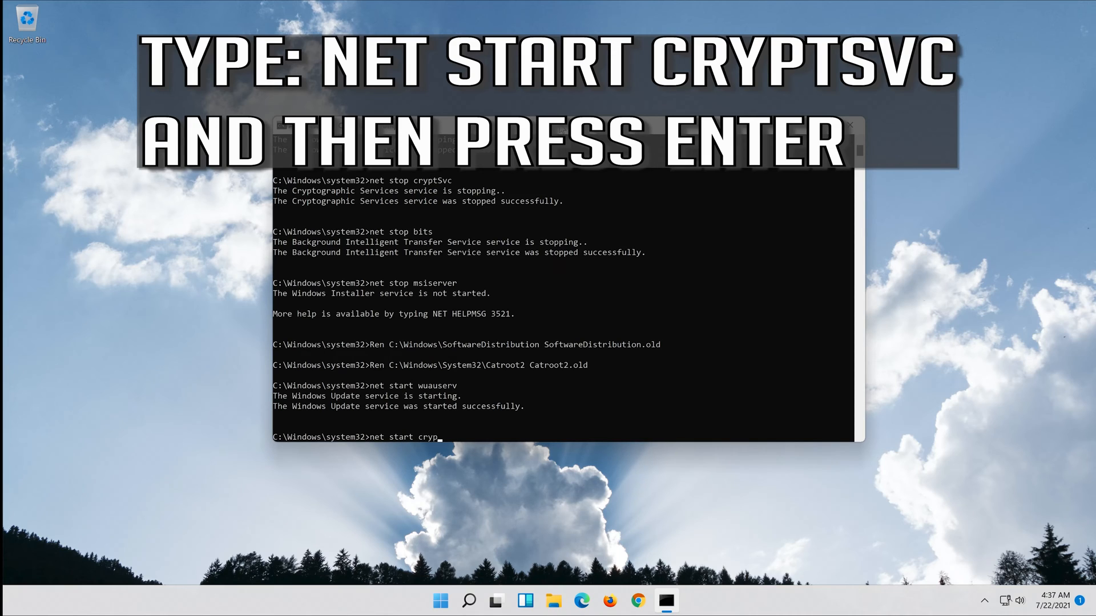
{"action": "type", "text": "tSvc"}
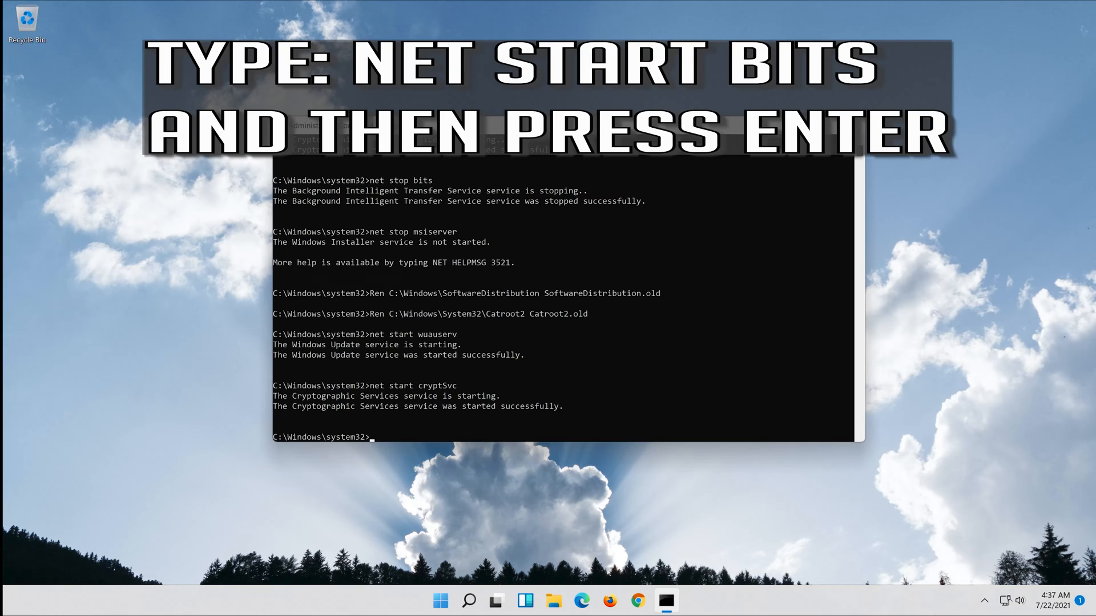
Run net start bits and net start msiserver to restart BITS and Windows Installer
{"action": "type", "text": "net start b"}
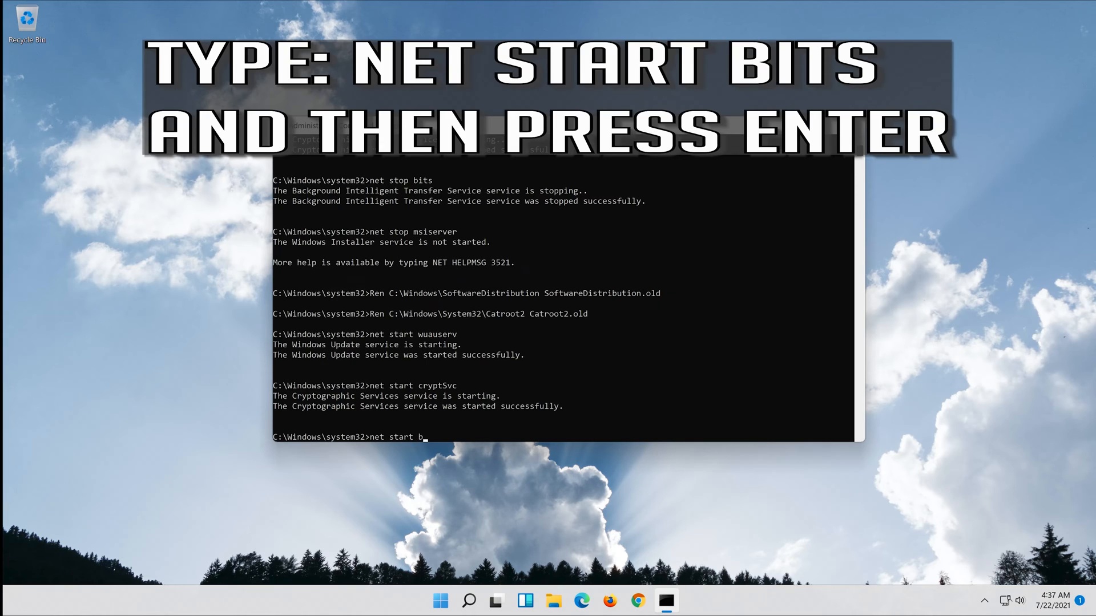
{"action": "type", "text": "its"}
{"action": "type", "text": "net s"}
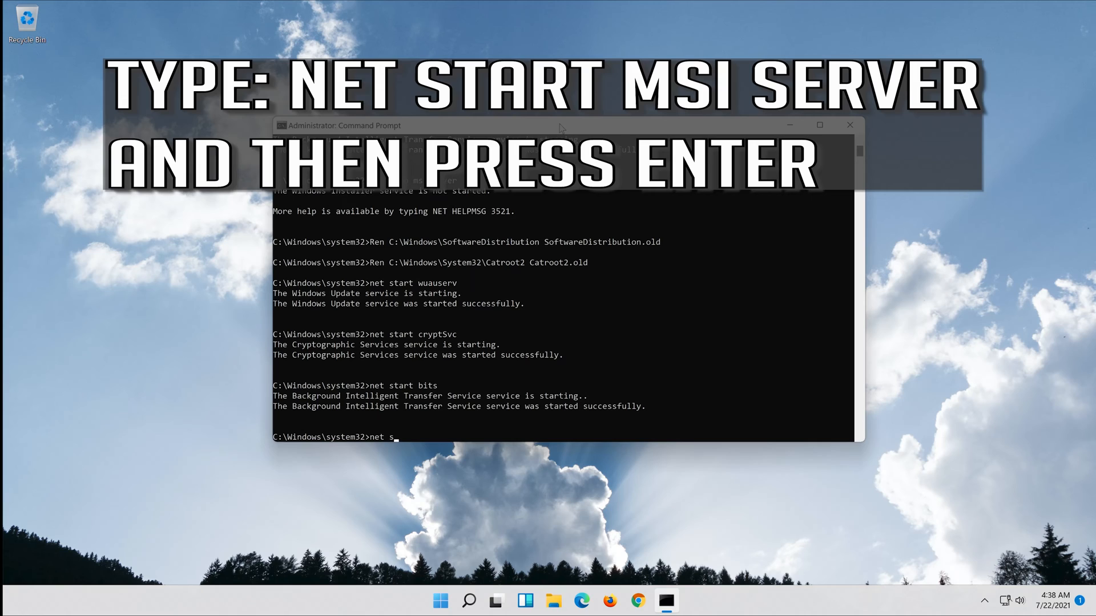
{"action": "type", "text": "tart msise"}
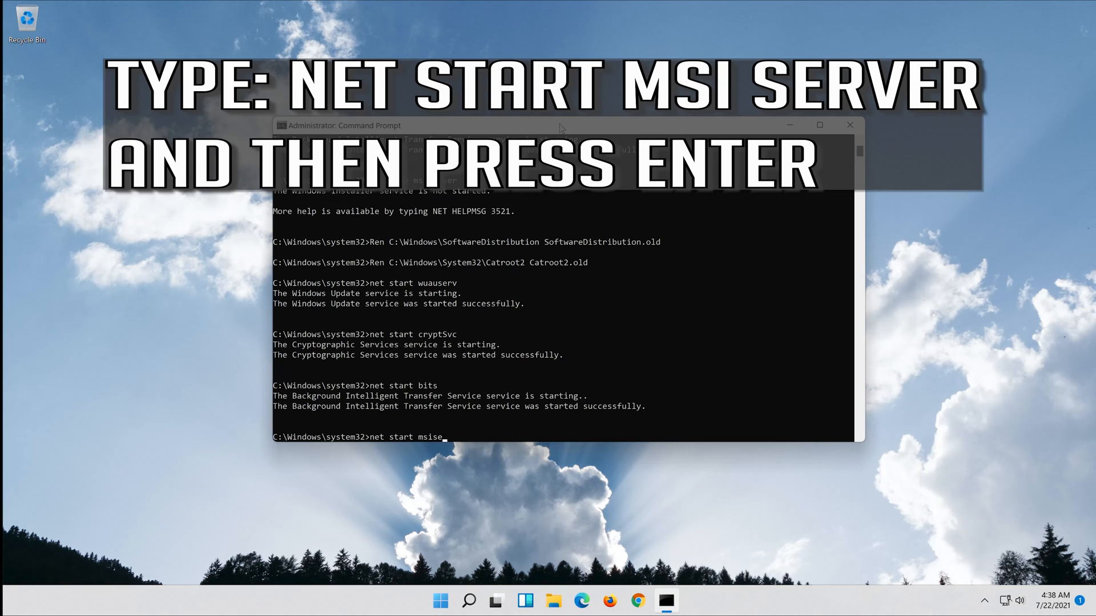
{"action": "type", "text": "rver"}
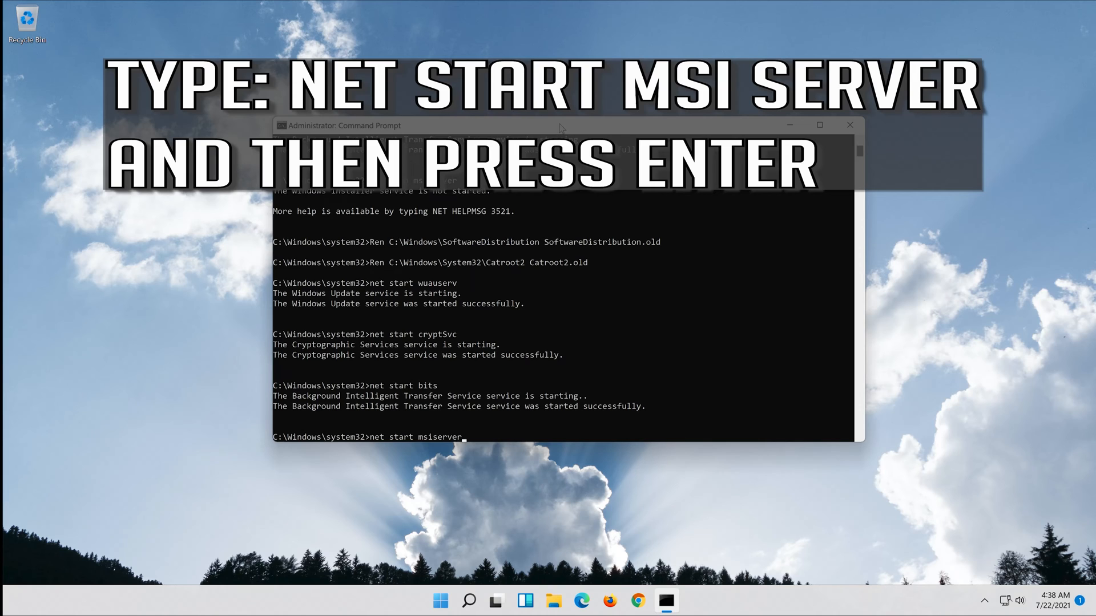
{"action": "key", "text": "enter"}
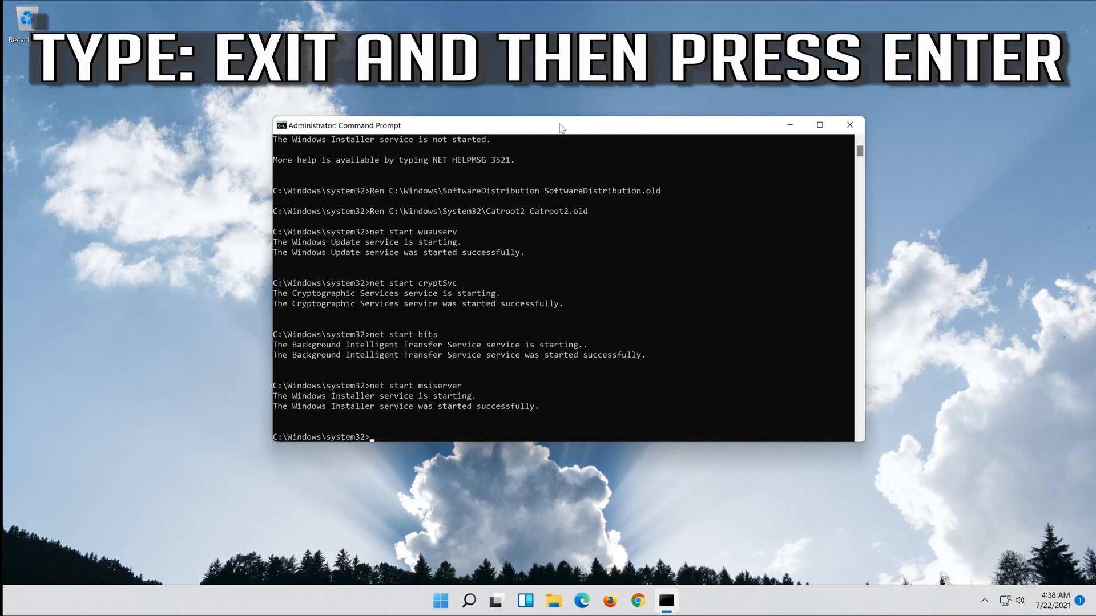
Exit Command Prompt and bring up the Start menu's Restart power option
{"action": "type", "text": "ex"}
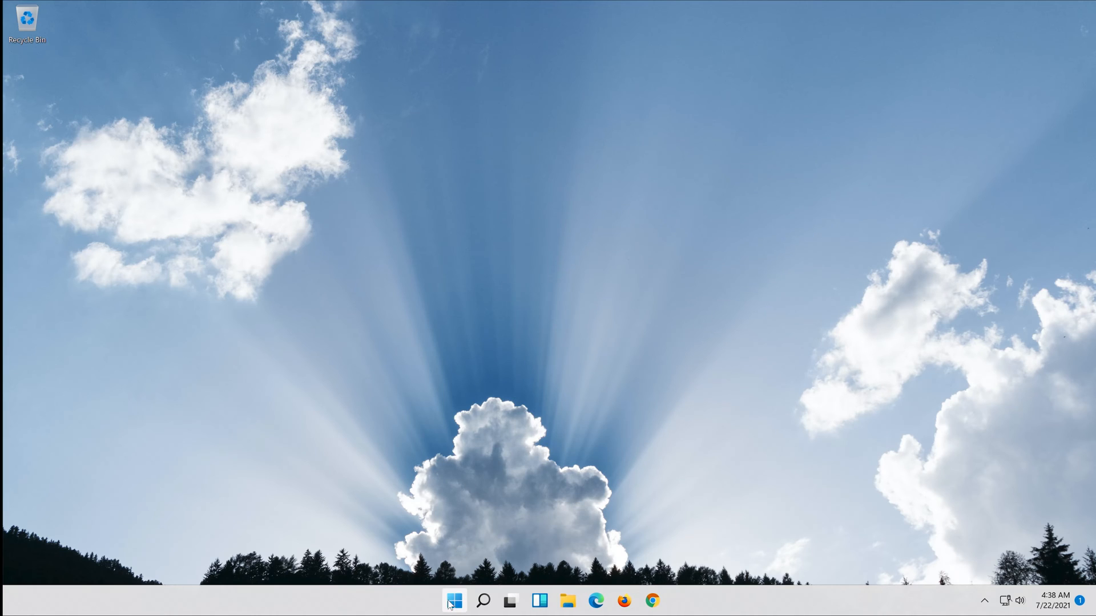
{"action": "left_click", "coordinate": [454, 602]}
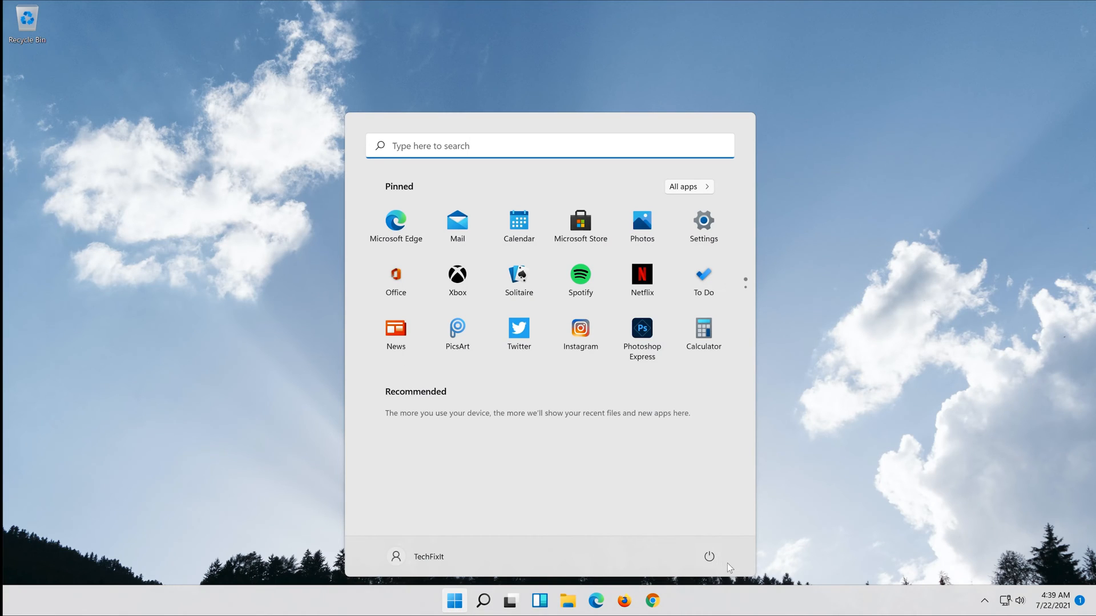
{"action": "left_click", "coordinate": [709, 556]}
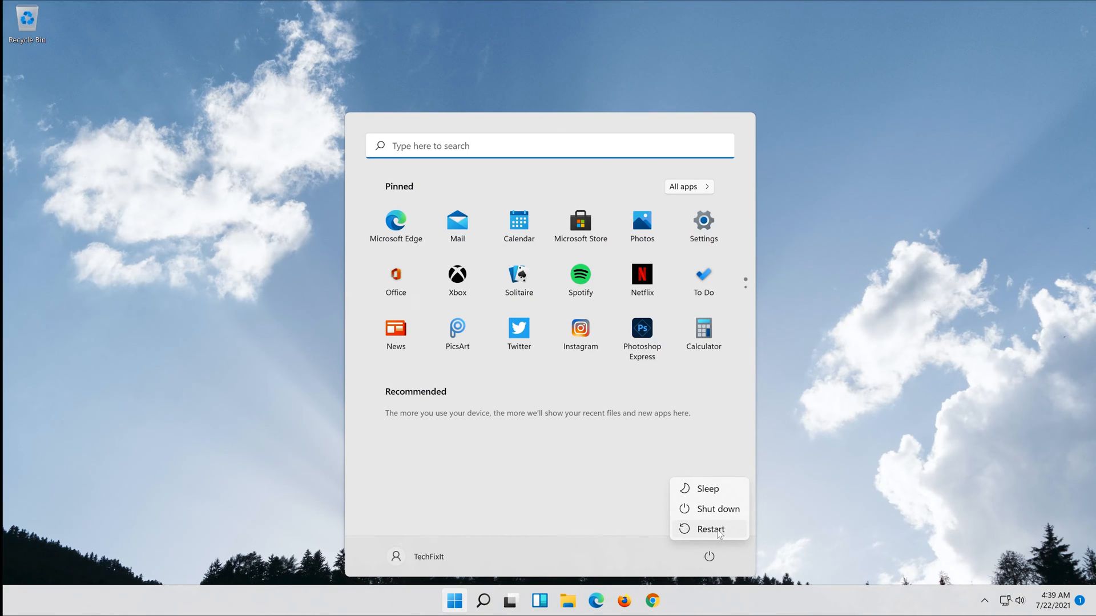
{"action": "mouse_move", "coordinate": [709, 529]}
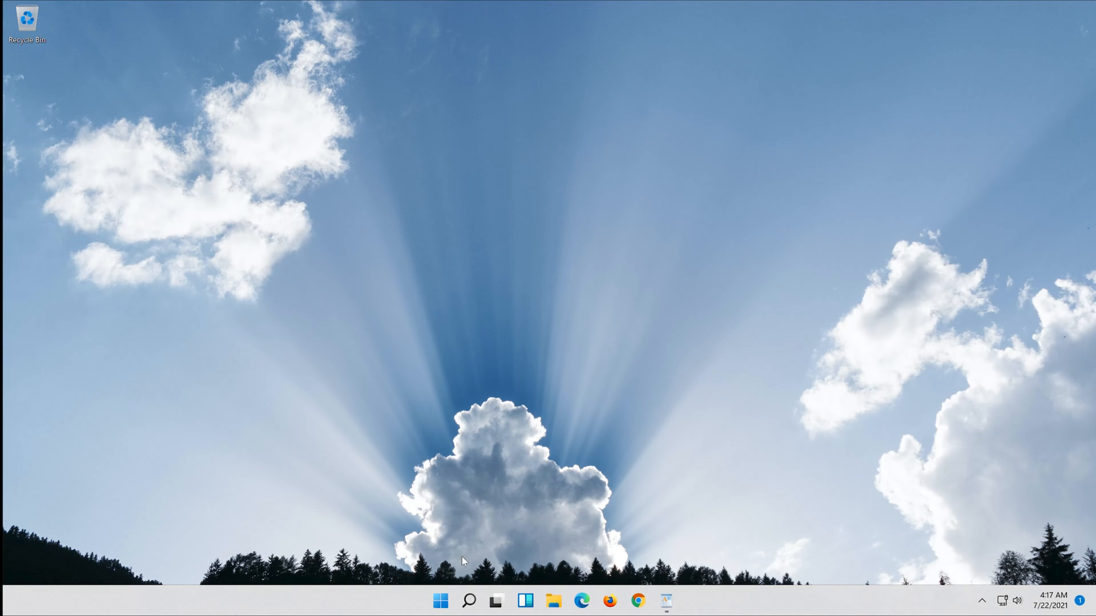
Launch Notepad from Start search to get a blank Untitled document
{"action": "left_click", "coordinate": [439, 600]}
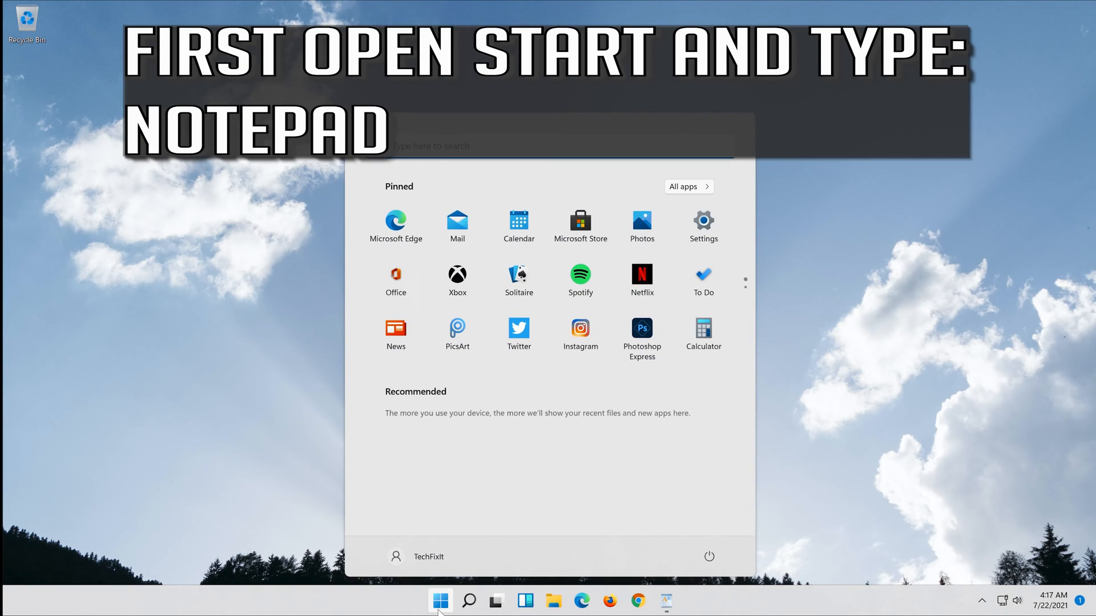
{"action": "type", "text": "notepad"}
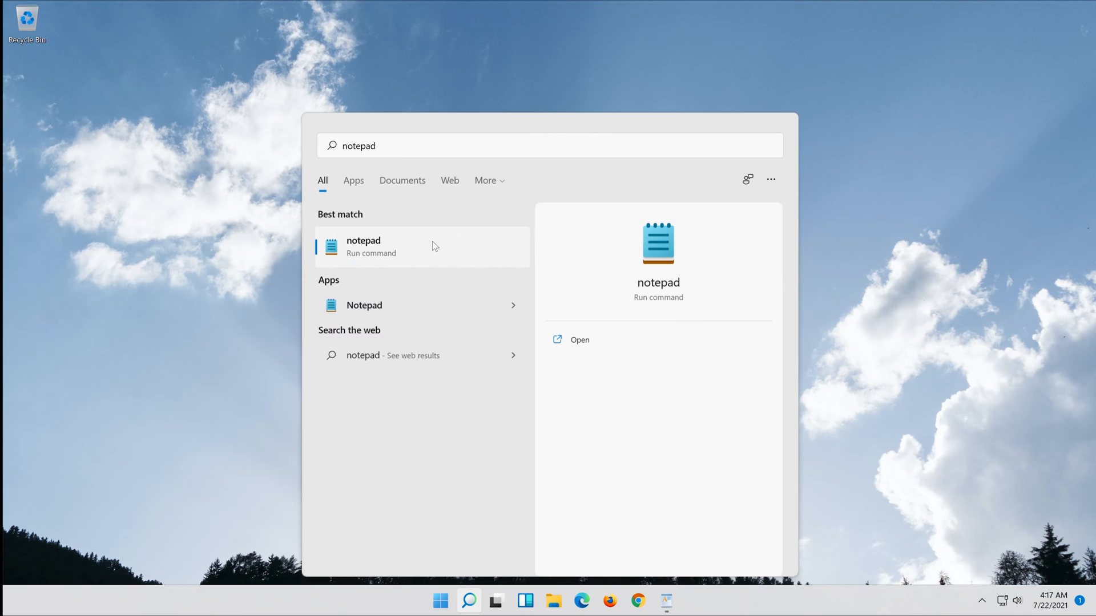
{"action": "left_click", "coordinate": [363, 246]}
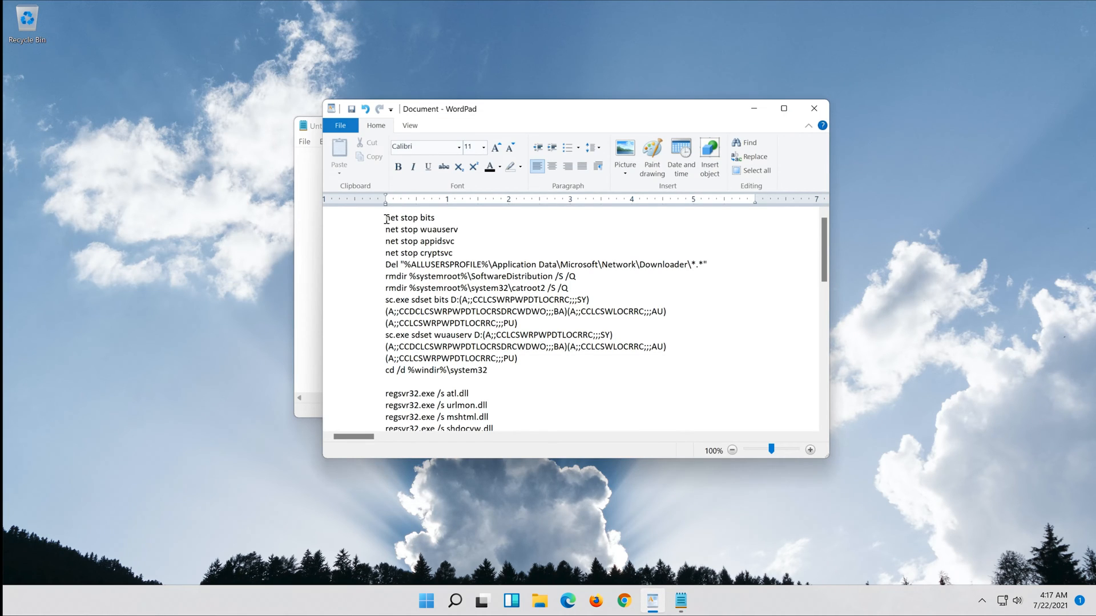
Copy the whole repair script from the WordPad document
{"action": "scroll", "scroll_direction": "down", "scroll_amount": 3}
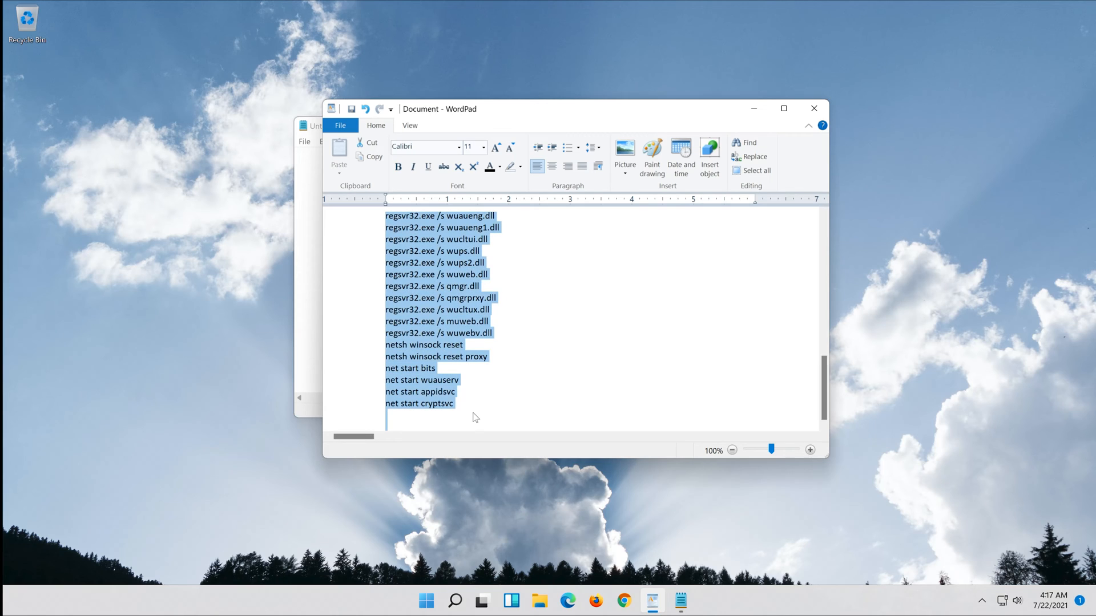
{"action": "right_click", "coordinate": [474, 418]}
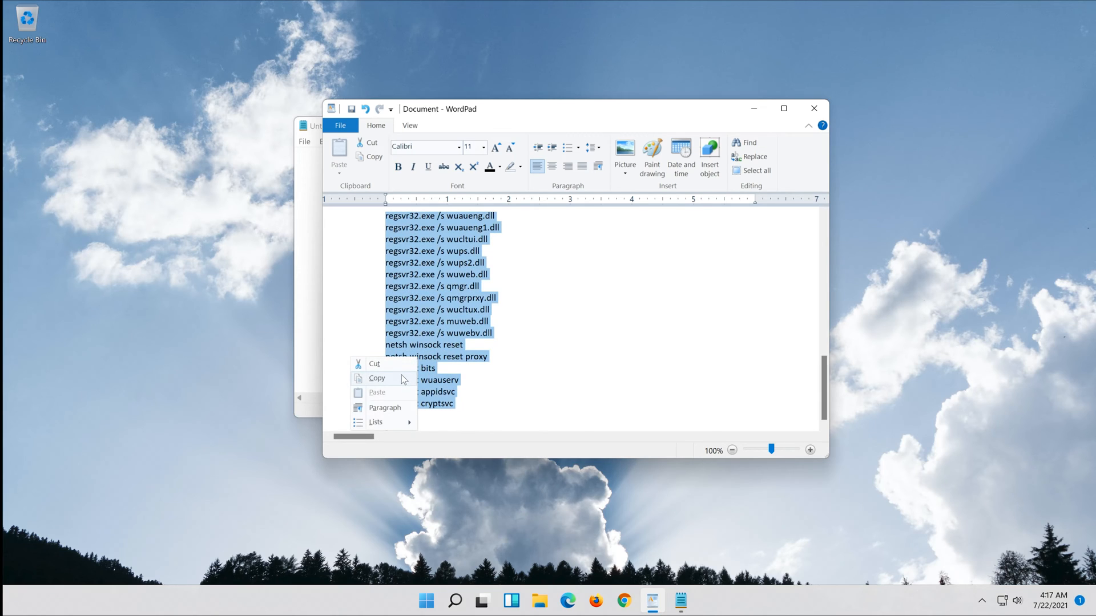
{"action": "left_click", "coordinate": [377, 378]}
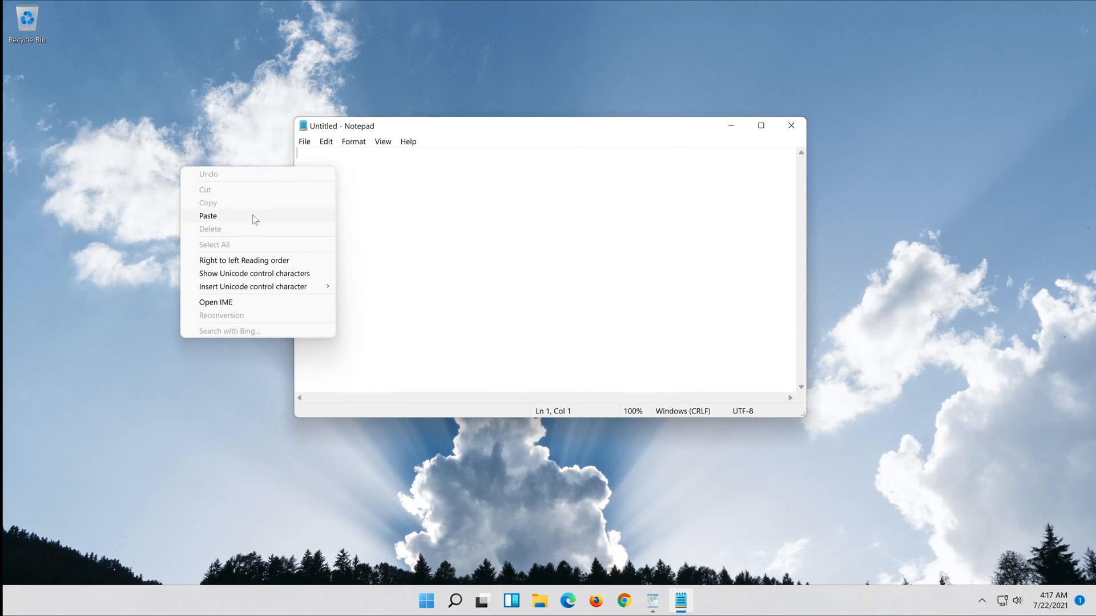
Paste the repair script (net stop, rmdir, regsvr32 commands) into Notepad
{"action": "left_click", "coordinate": [208, 216]}
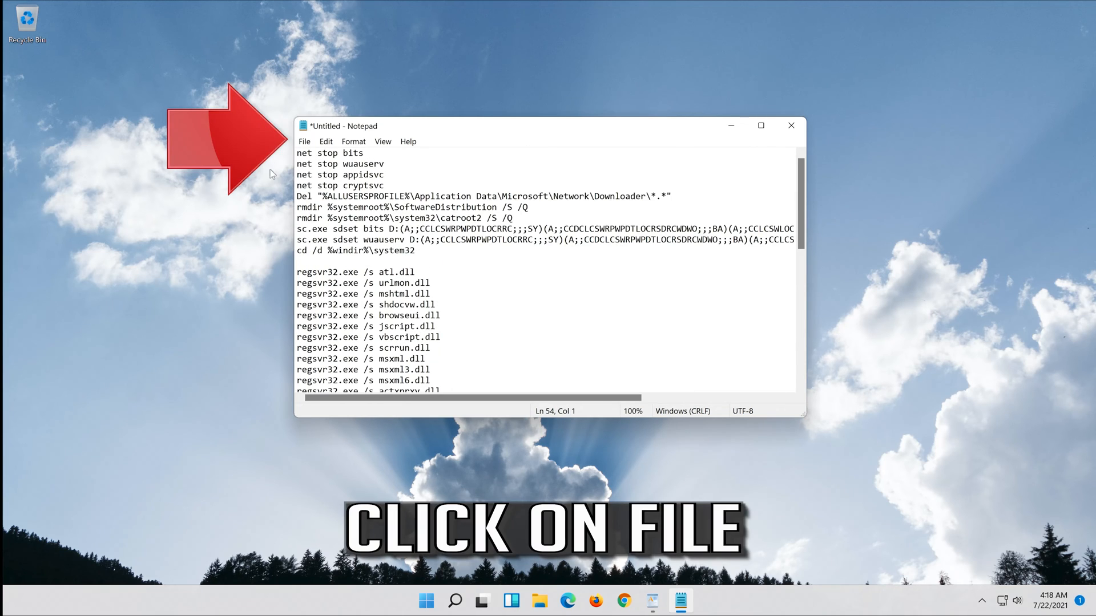
{"action": "mouse_move", "coordinate": [302, 145]}
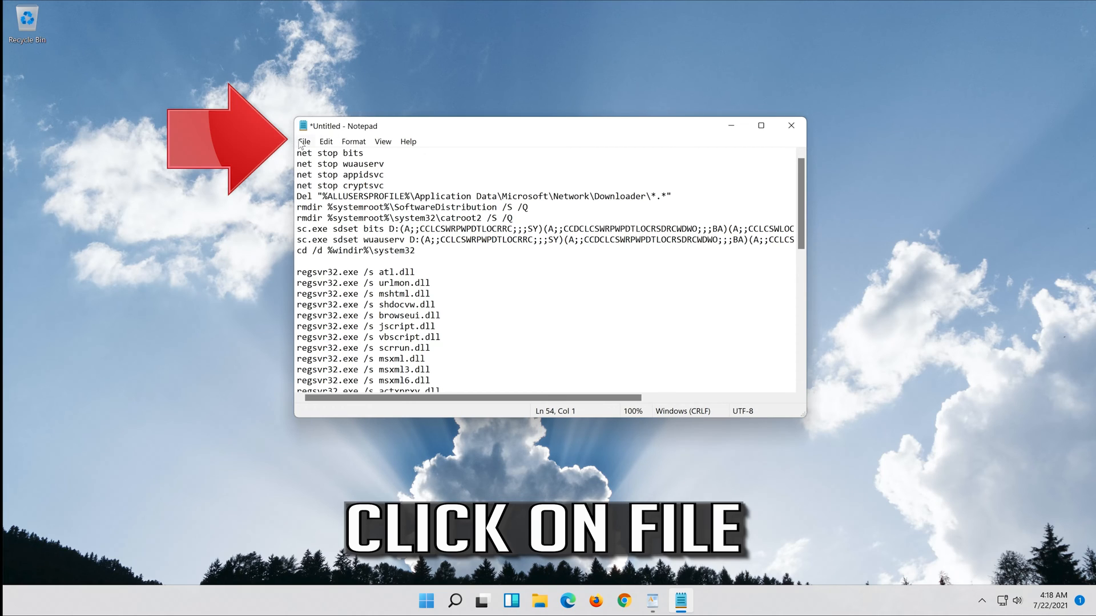
{"action": "left_click", "coordinate": [304, 141]}
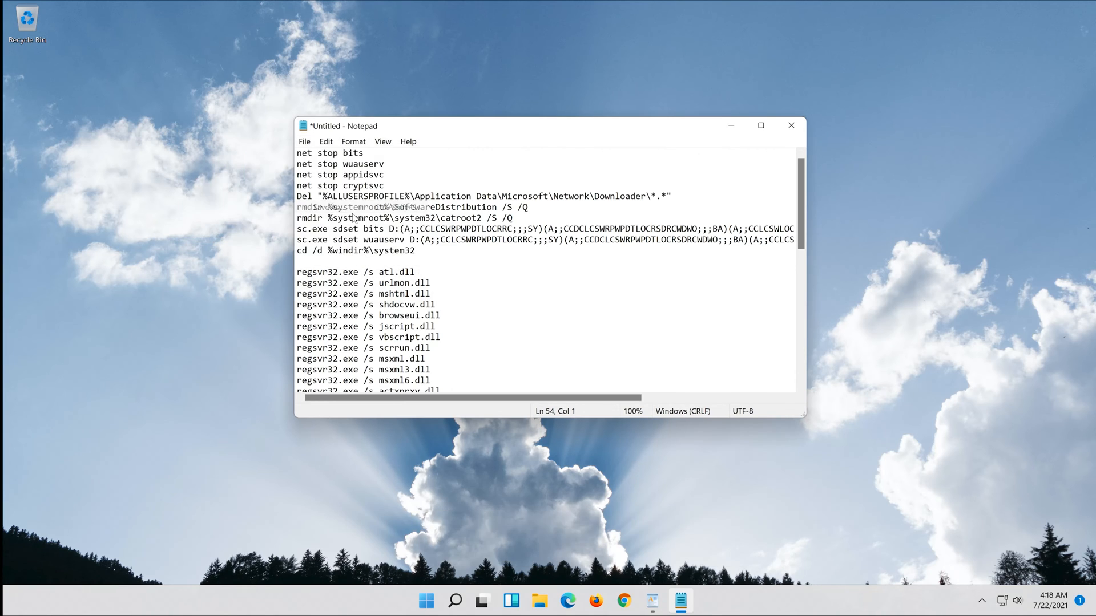
Save the script to the Desktop as fix.bat with type All Files
{"action": "left_click", "coordinate": [304, 142]}
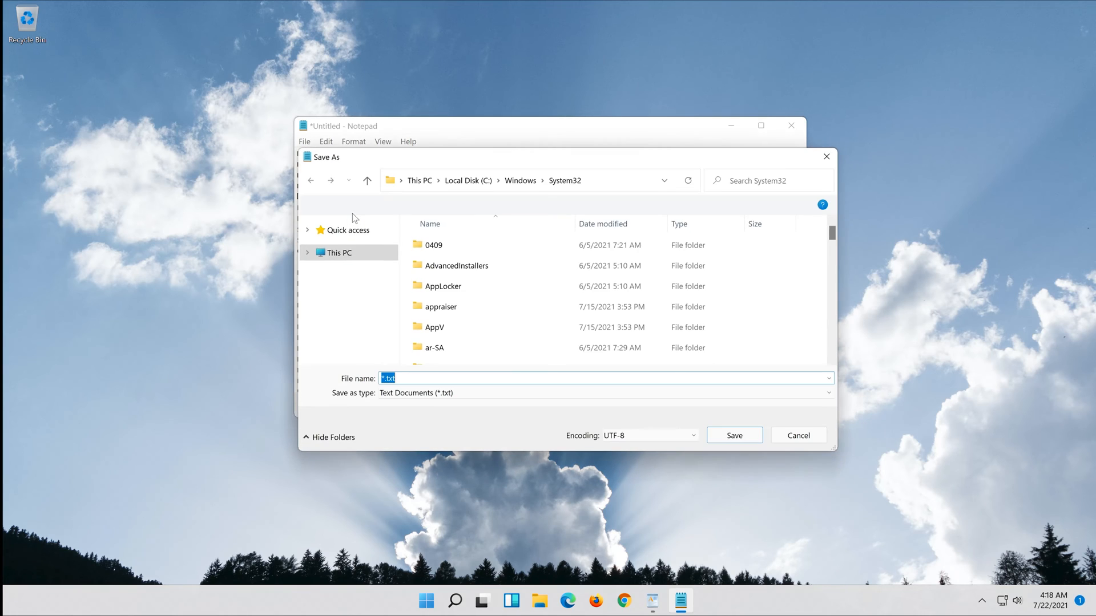
{"action": "left_click", "coordinate": [344, 247]}
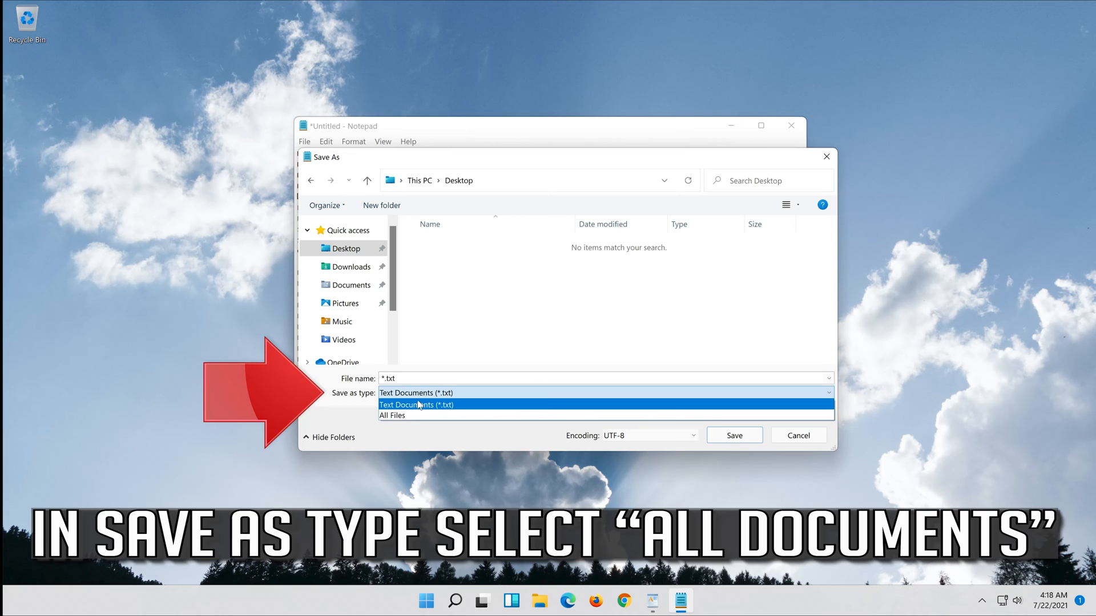
{"action": "mouse_move", "coordinate": [395, 415]}
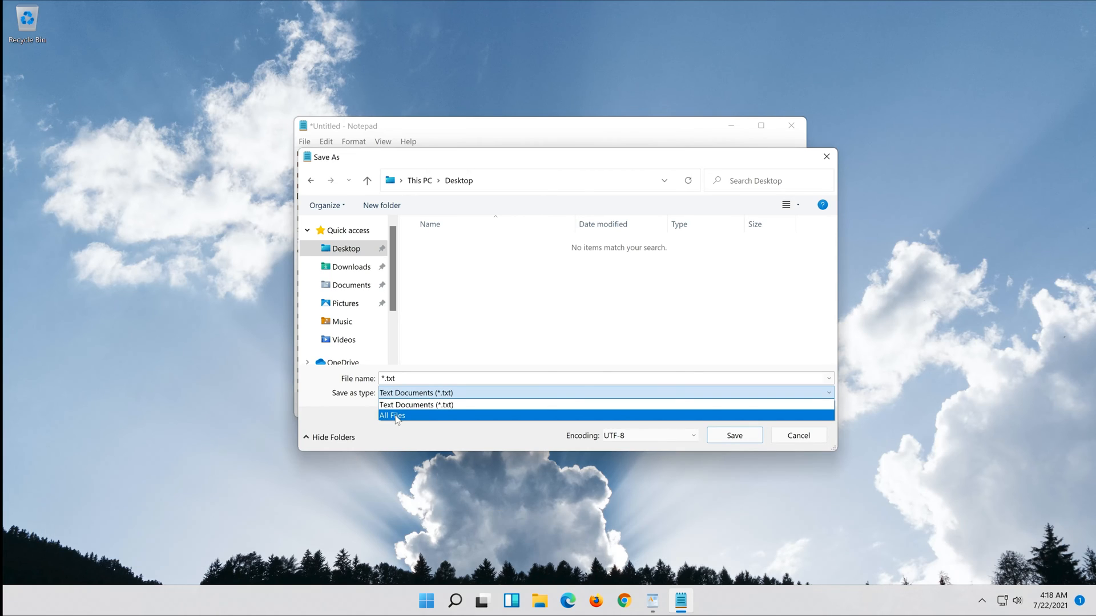
{"action": "left_click", "coordinate": [392, 415]}
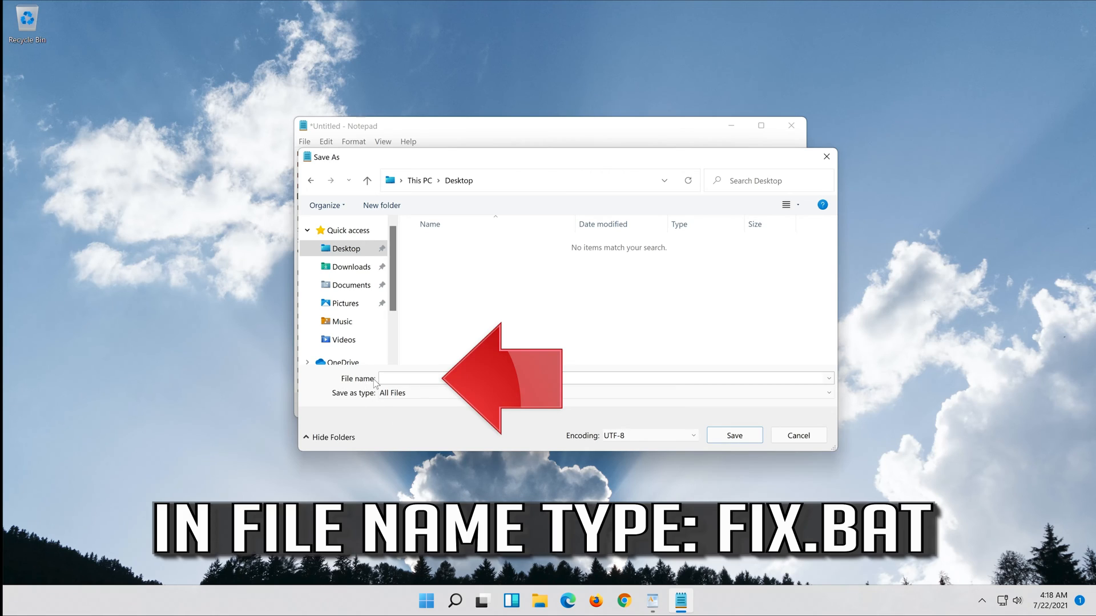
{"action": "left_click", "coordinate": [419, 379]}
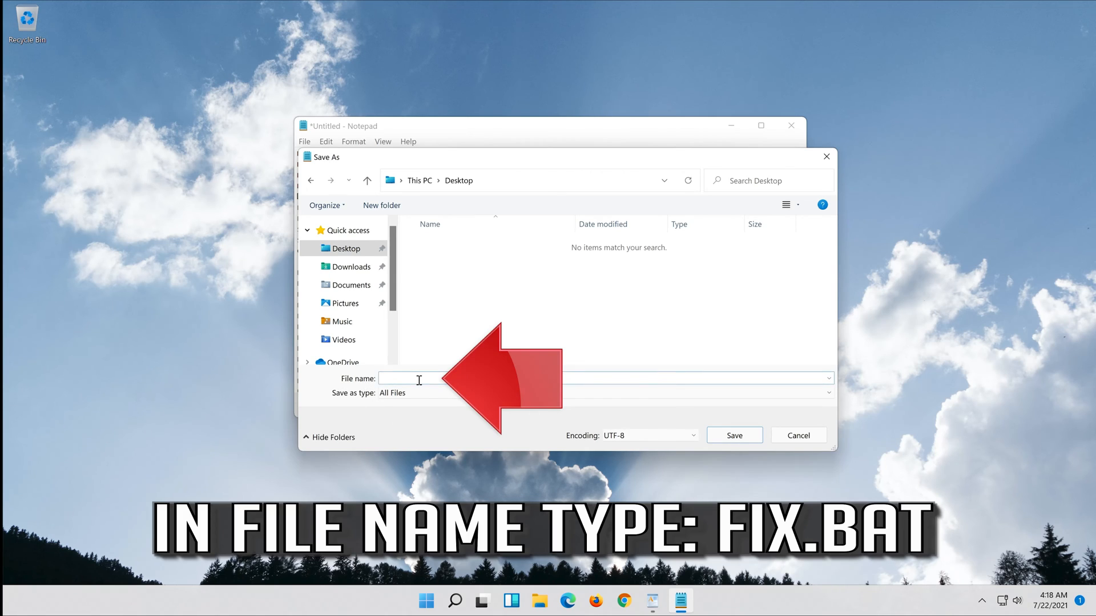
{"action": "type", "text": "fix.bat"}
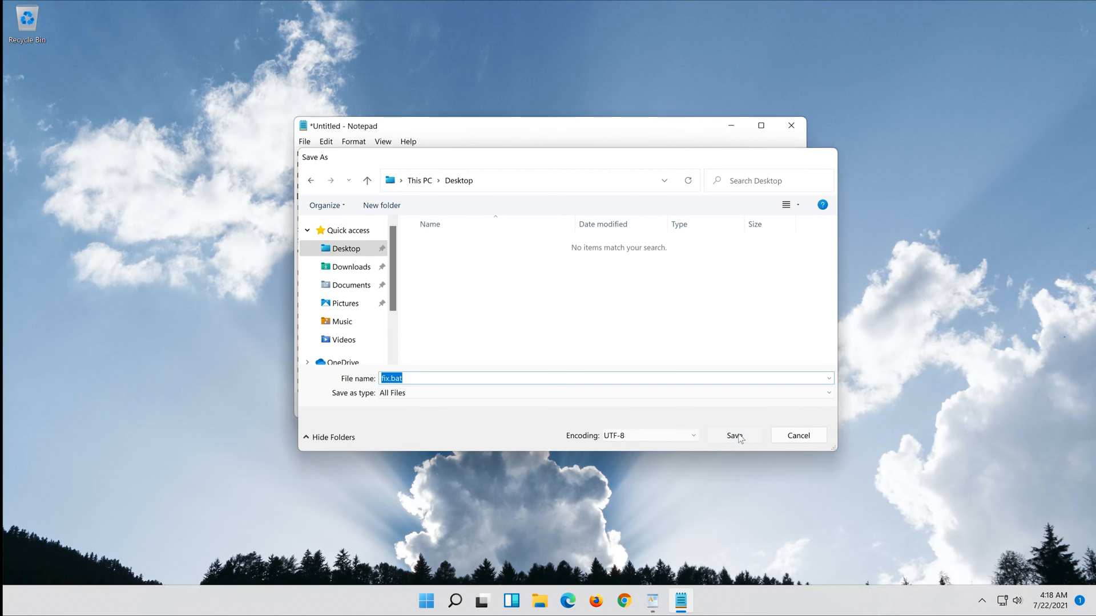
{"action": "left_click", "coordinate": [734, 435]}
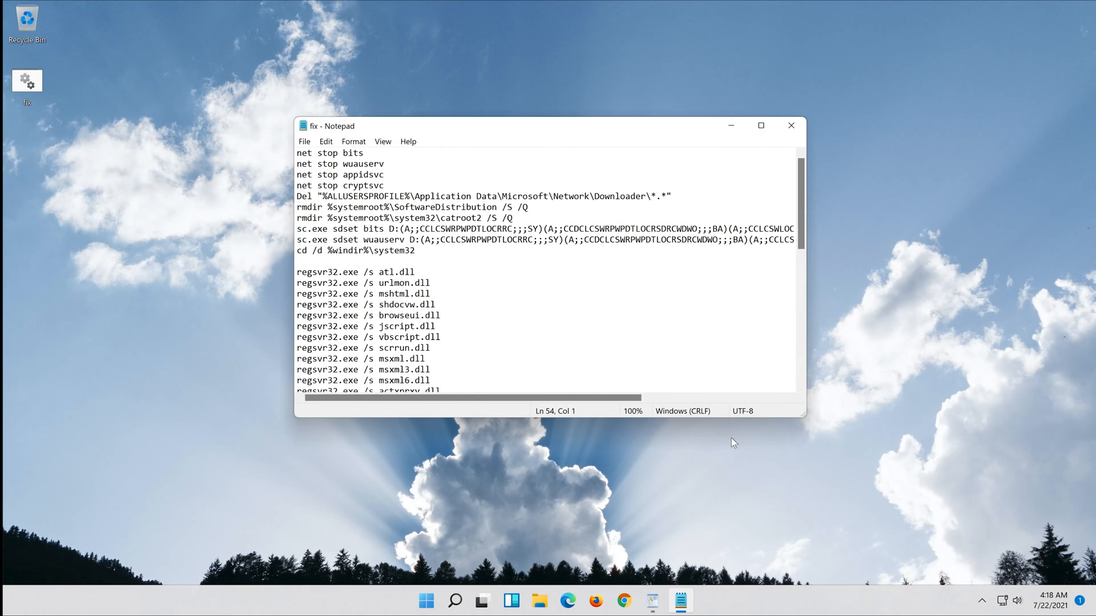
Run fix.bat from the desktop as administrator and approve the UAC prompt
{"action": "left_click", "coordinate": [790, 126]}
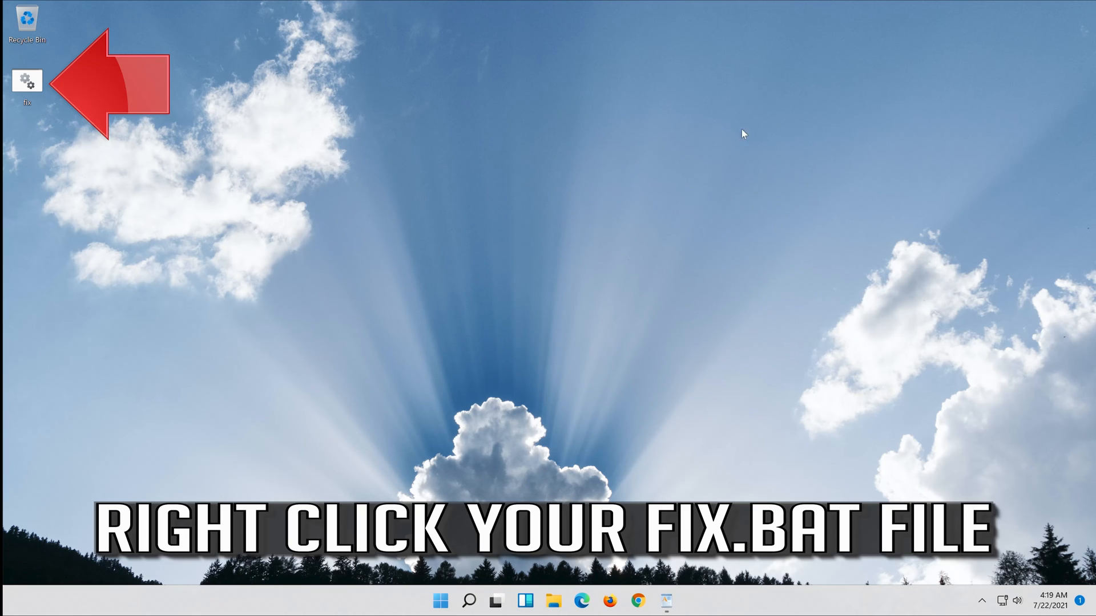
{"action": "right_click", "coordinate": [26, 79]}
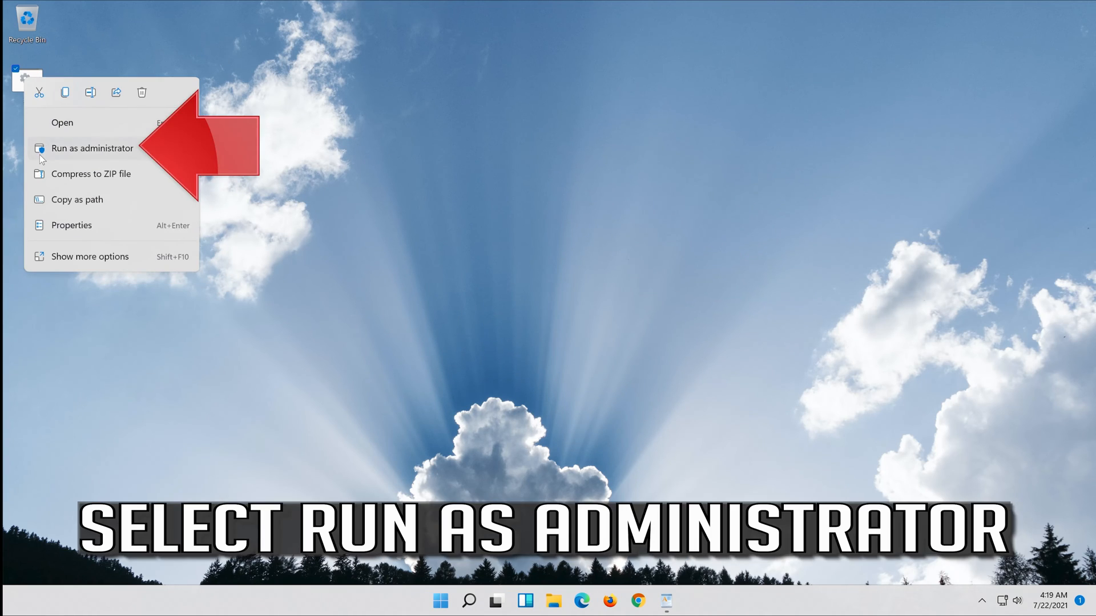
{"action": "mouse_move", "coordinate": [98, 155]}
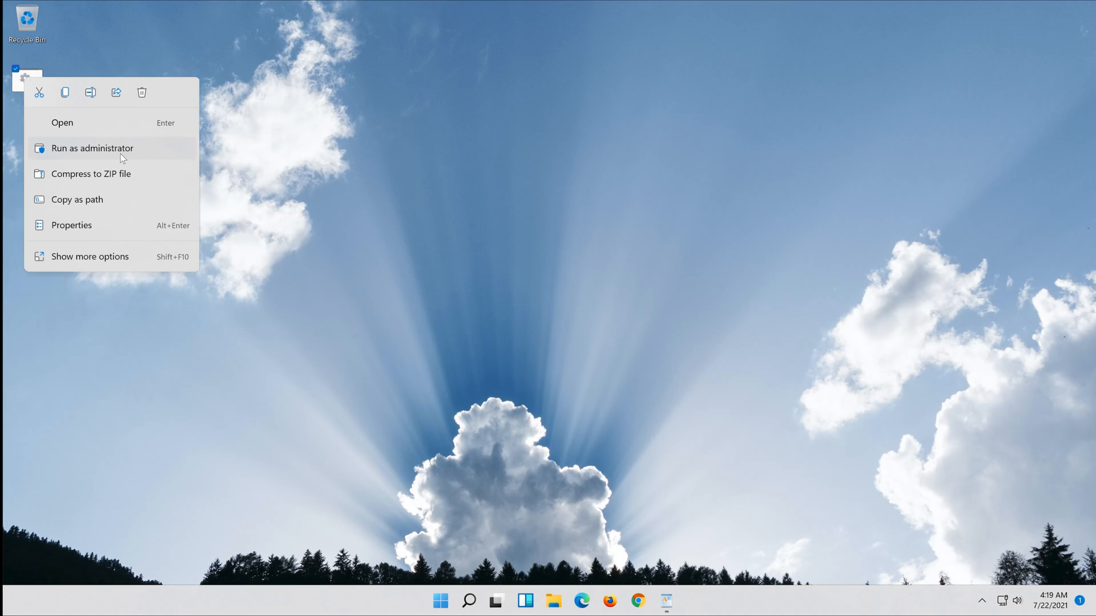
{"action": "left_click", "coordinate": [92, 147]}
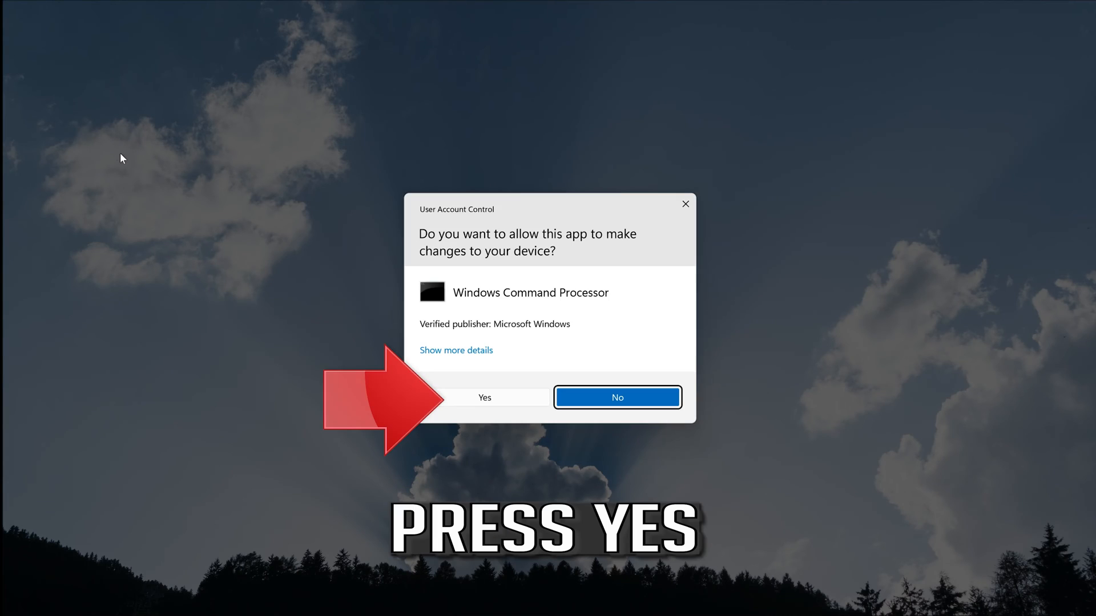
{"action": "mouse_move", "coordinate": [451, 412]}
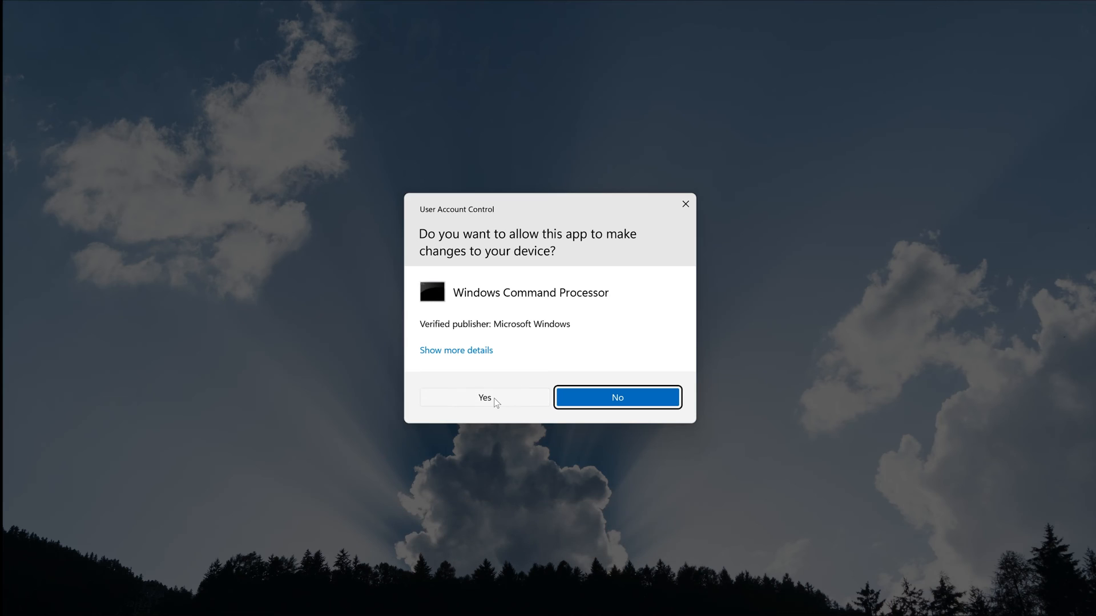
{"action": "left_click", "coordinate": [484, 397]}
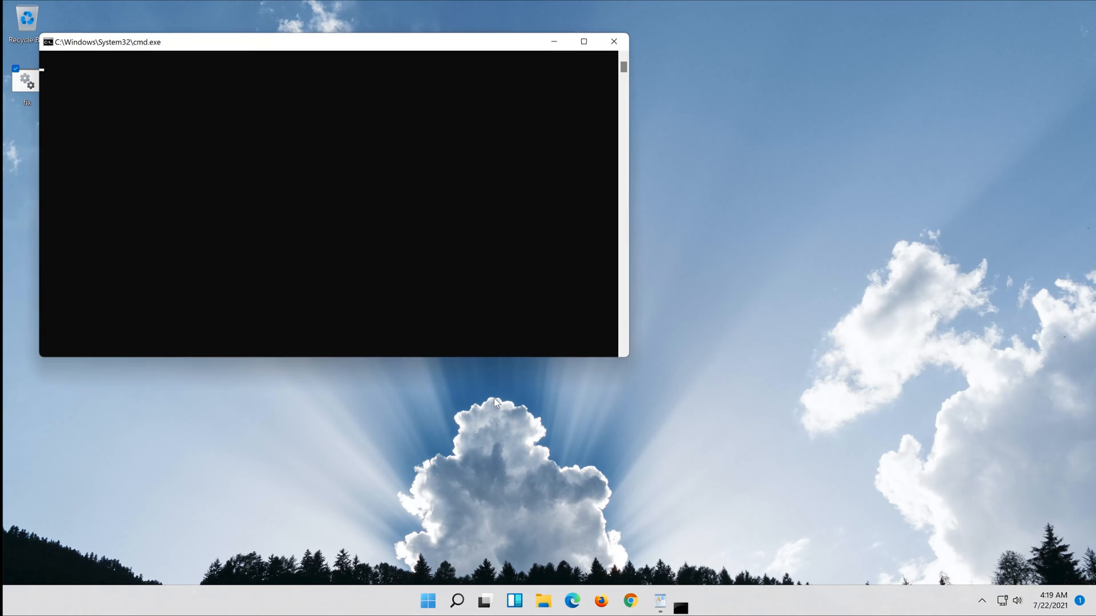